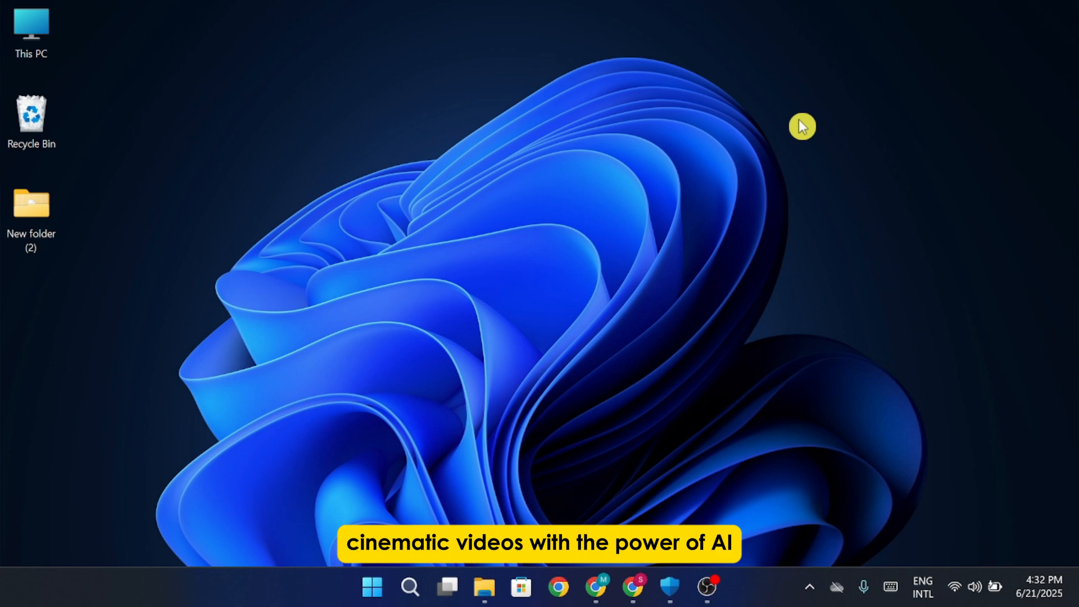
pyautogui.moveTo(785, 127)
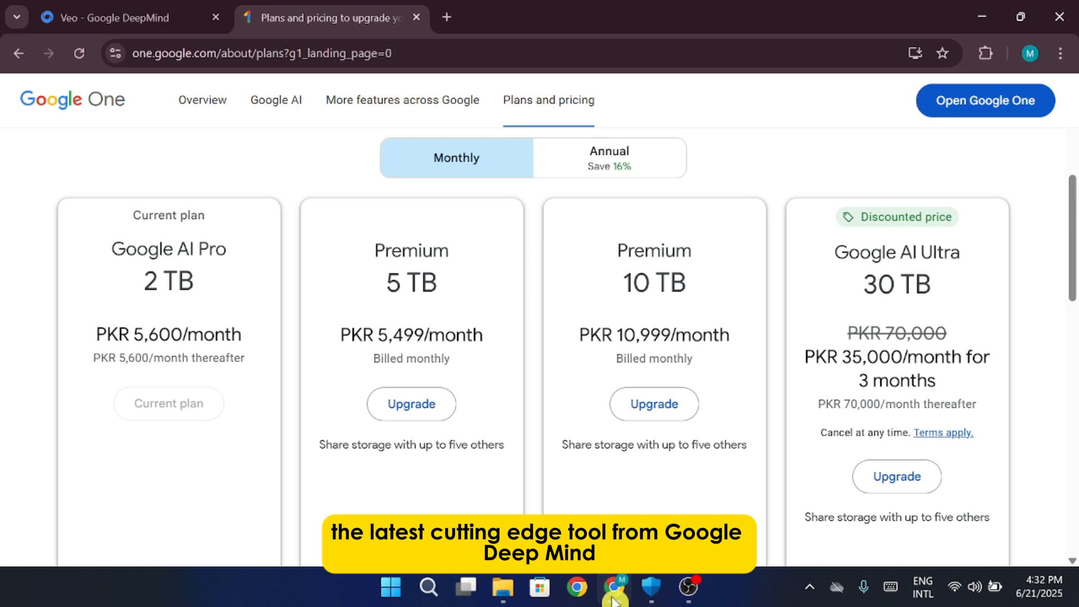
# - Switch to the Veo - Google DeepMind browser tab to view the Veo model overview
pyautogui.click(124, 16)
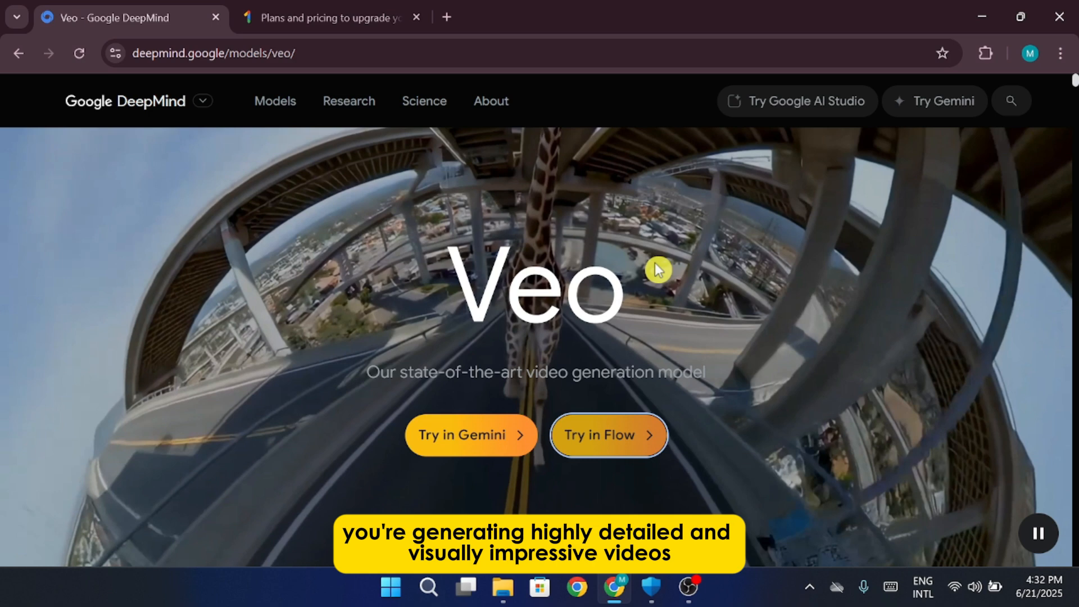
pyautogui.moveTo(787, 227)
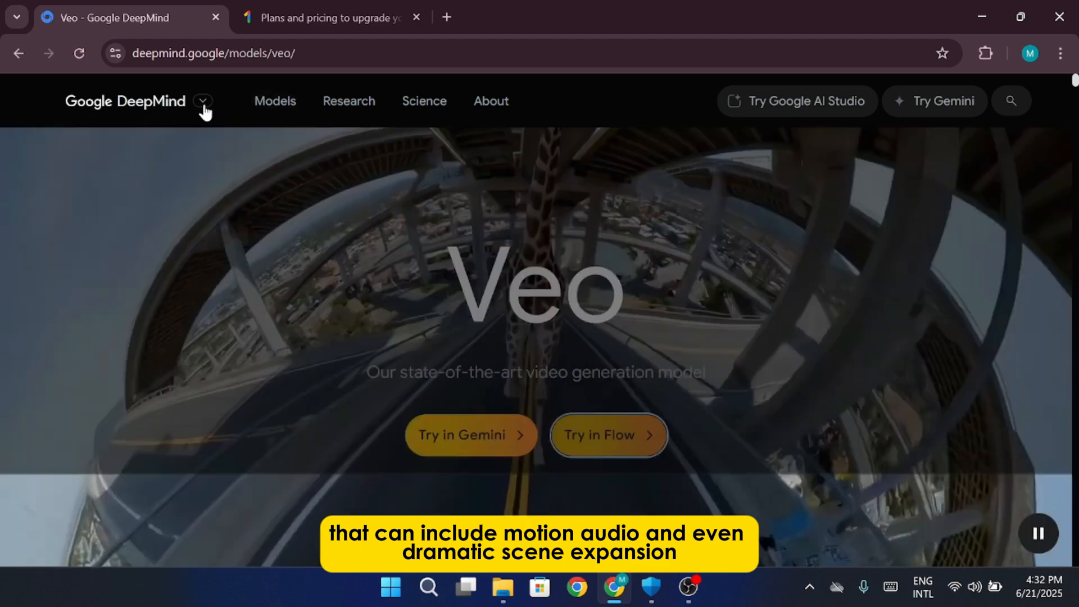
pyautogui.click(203, 111)
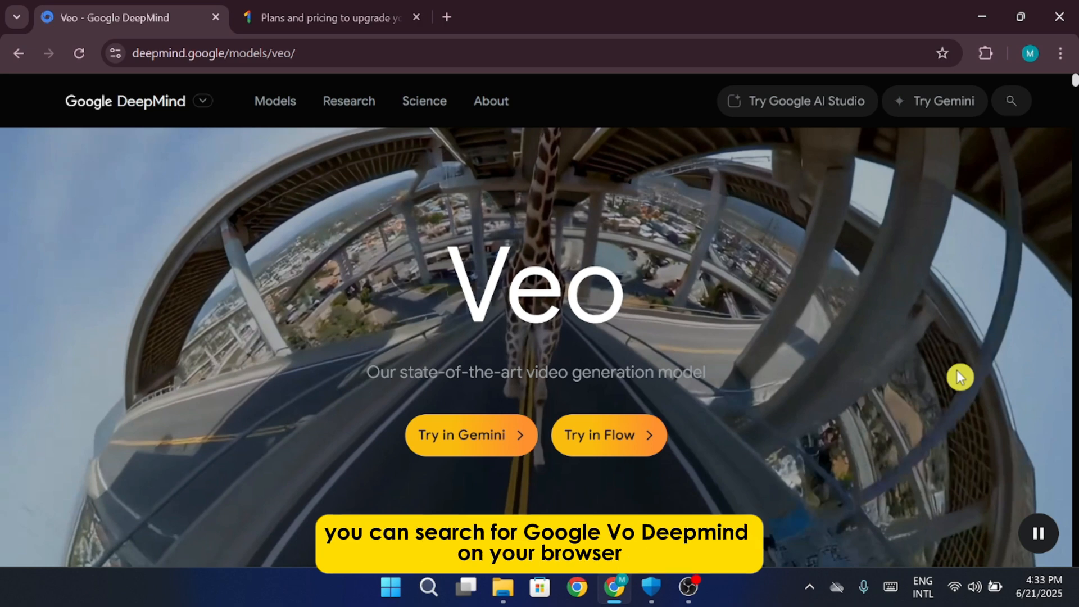
pyautogui.moveTo(964, 374)
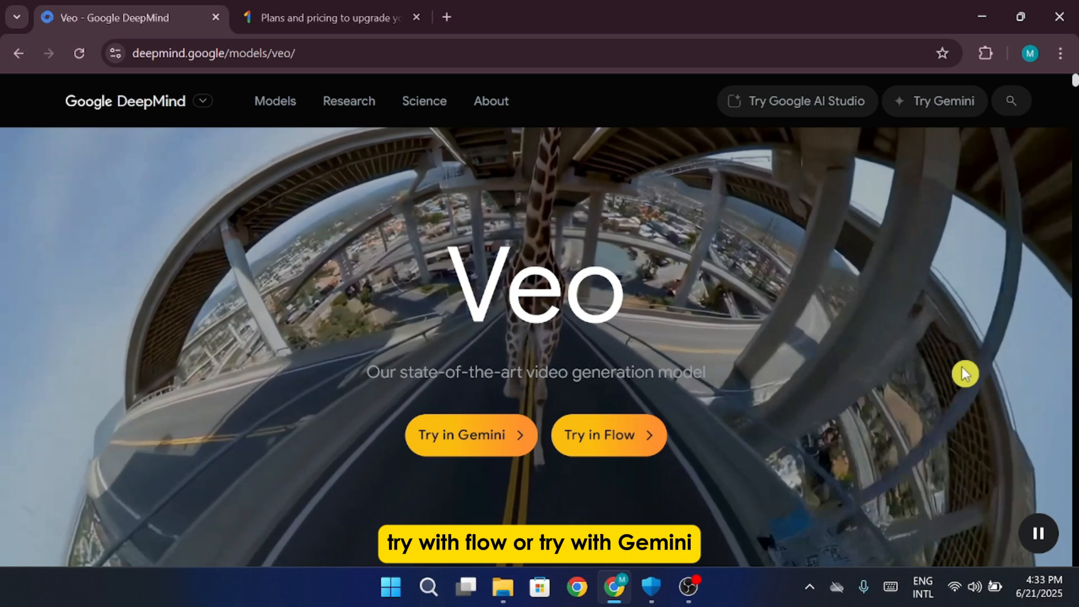
pyautogui.moveTo(906, 378)
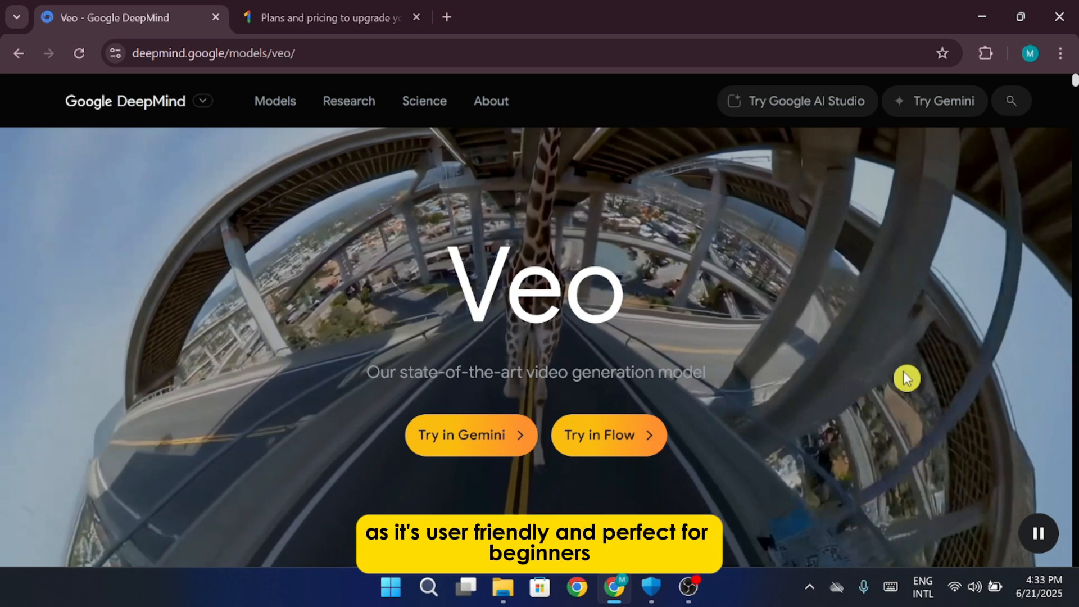
pyautogui.moveTo(799, 395)
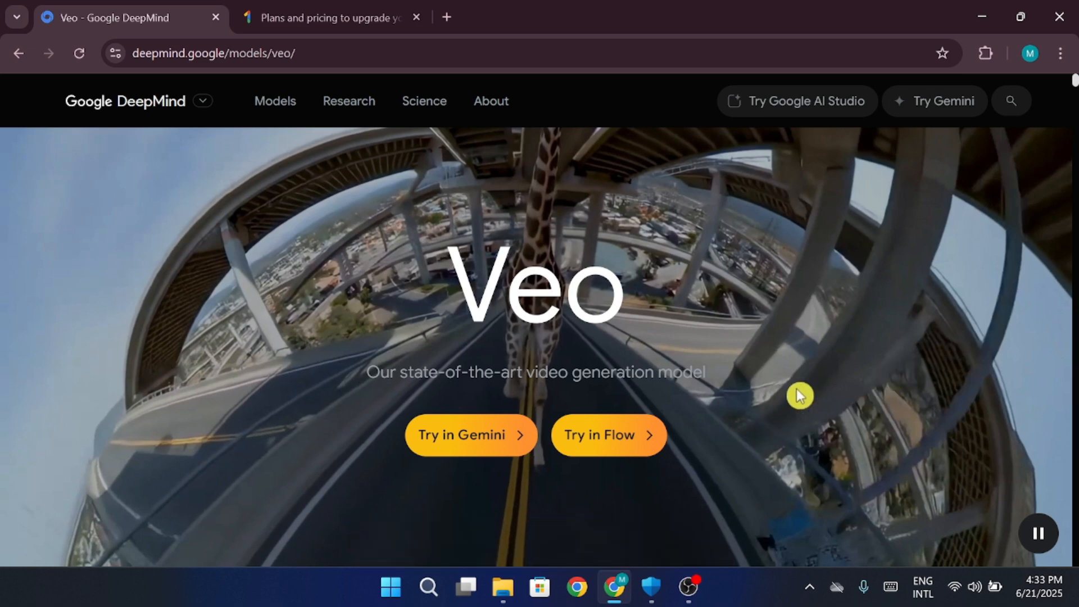
# - Enter Flow via 'Try in Flow' and 'Create with Flow' to reach the projects dashboard
pyautogui.click(607, 434)
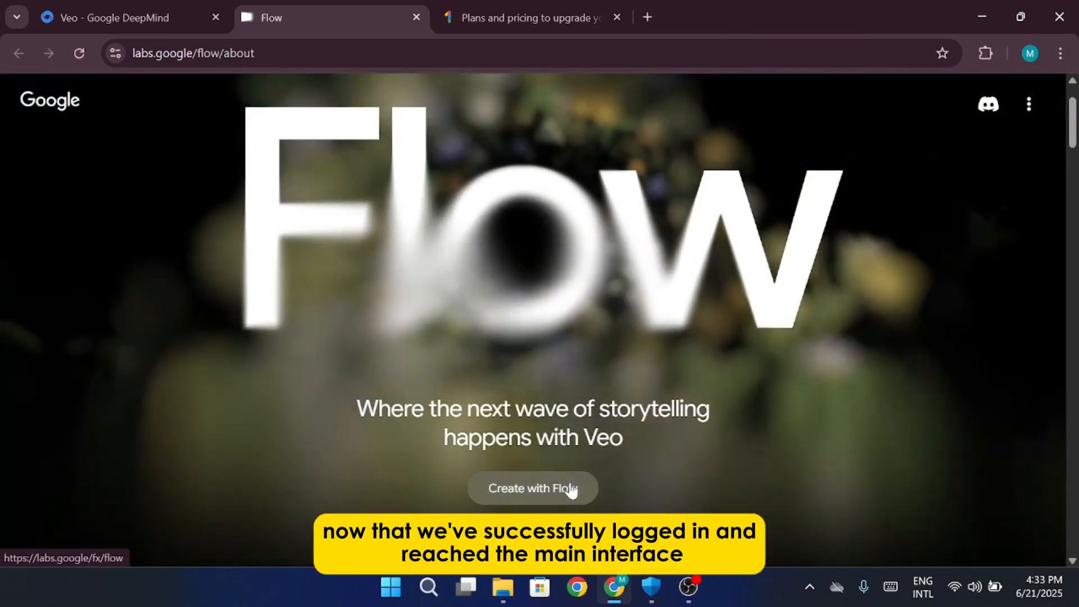
pyautogui.click(531, 489)
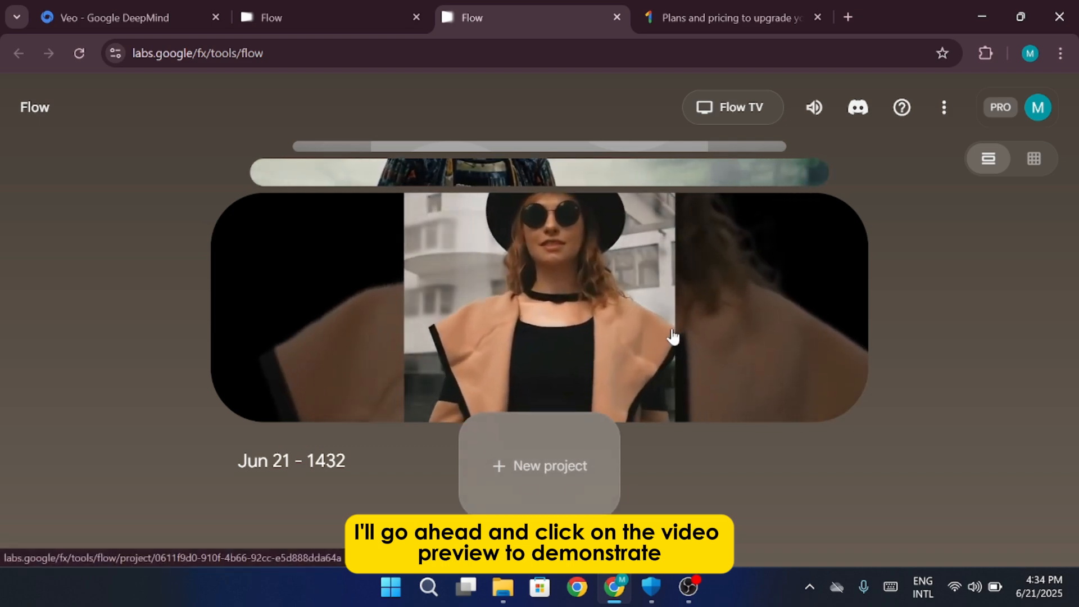
# - Open the Jun 21 - 1432 project in Scenebuilder and view its model-in-a-hat clip
pyautogui.click(539, 306)
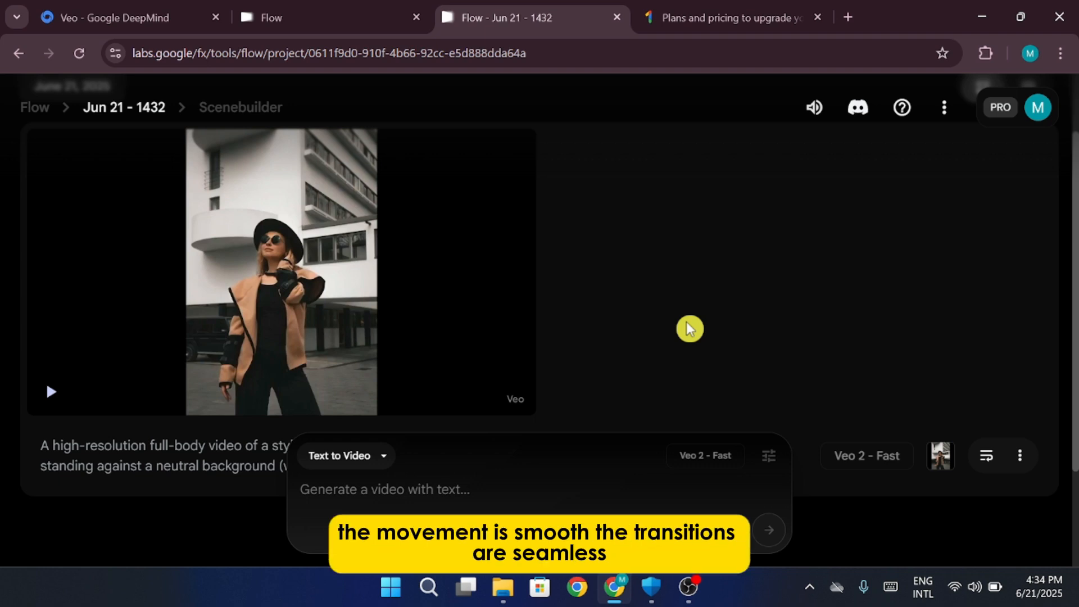
pyautogui.click(51, 391)
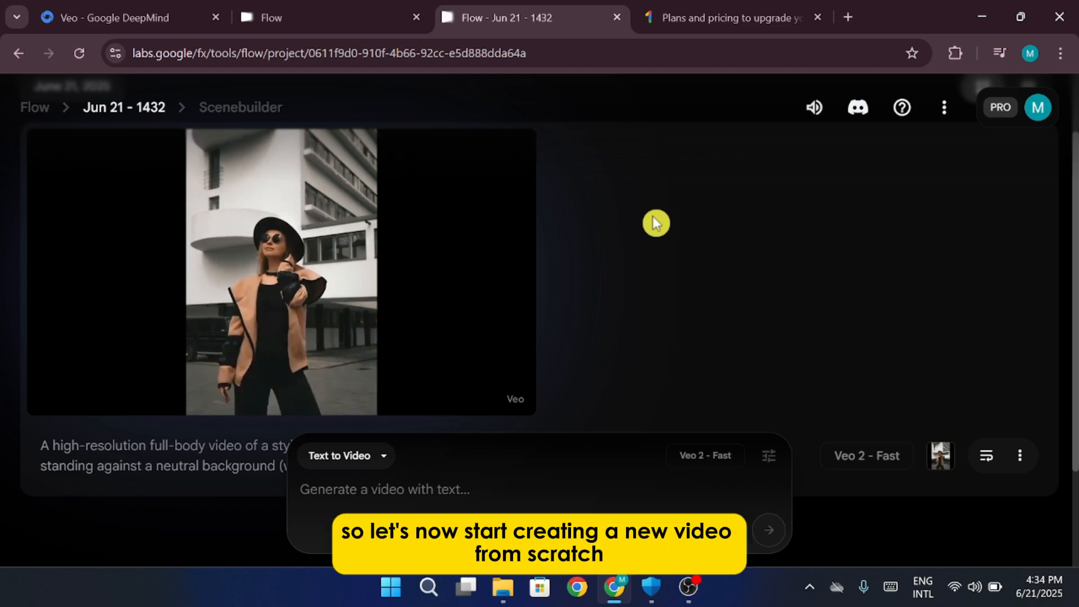
# - Create a new blank project from Flow home and set its mode to Frames to Video
pyautogui.click(18, 53)
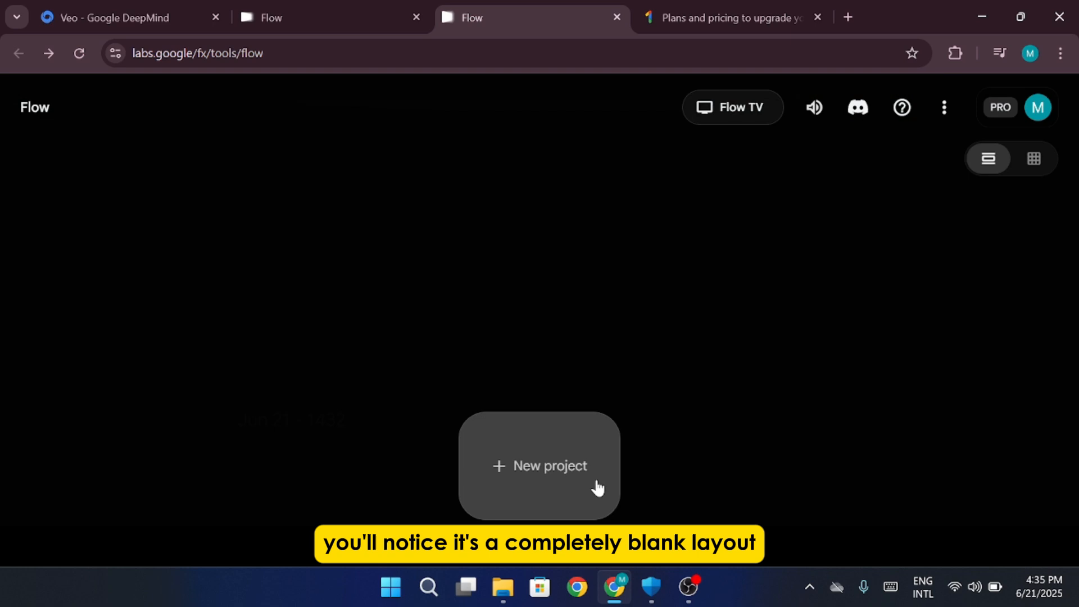
pyautogui.click(540, 465)
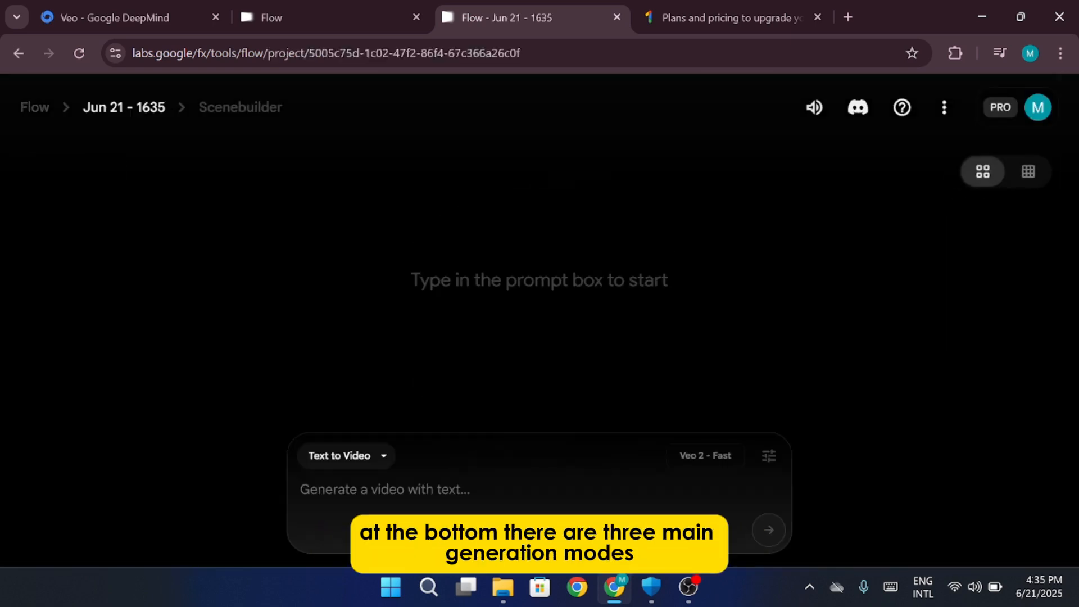
pyautogui.click(345, 455)
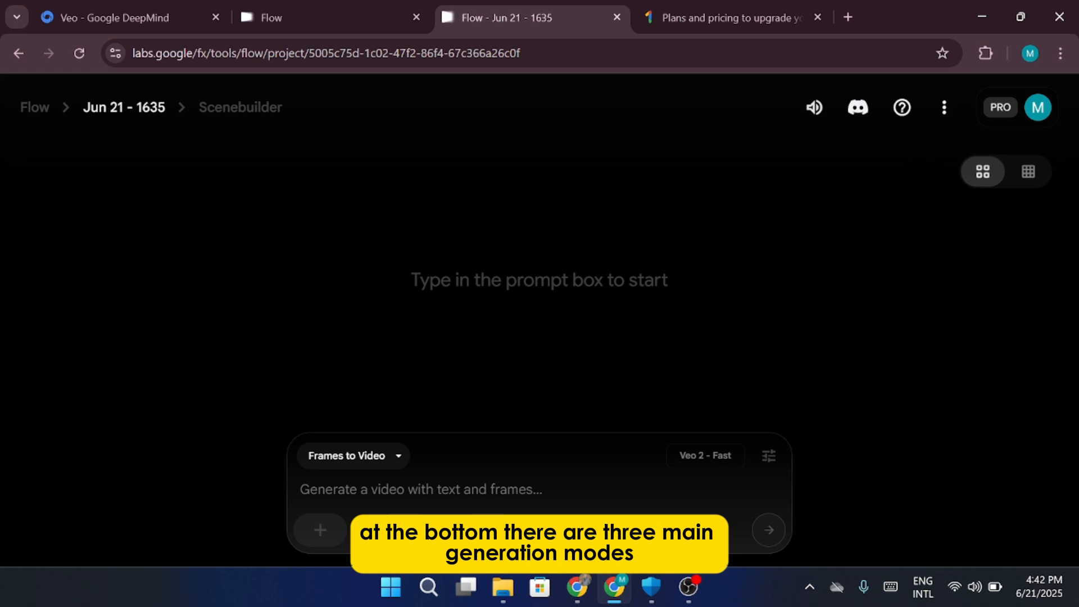
pyautogui.click(352, 455)
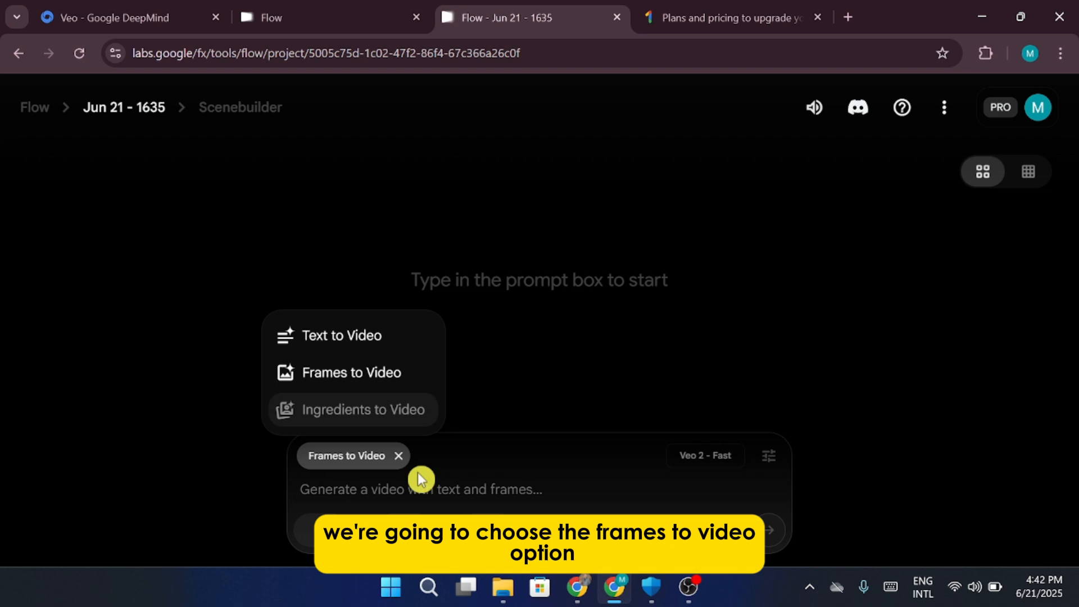
pyautogui.moveTo(414, 431)
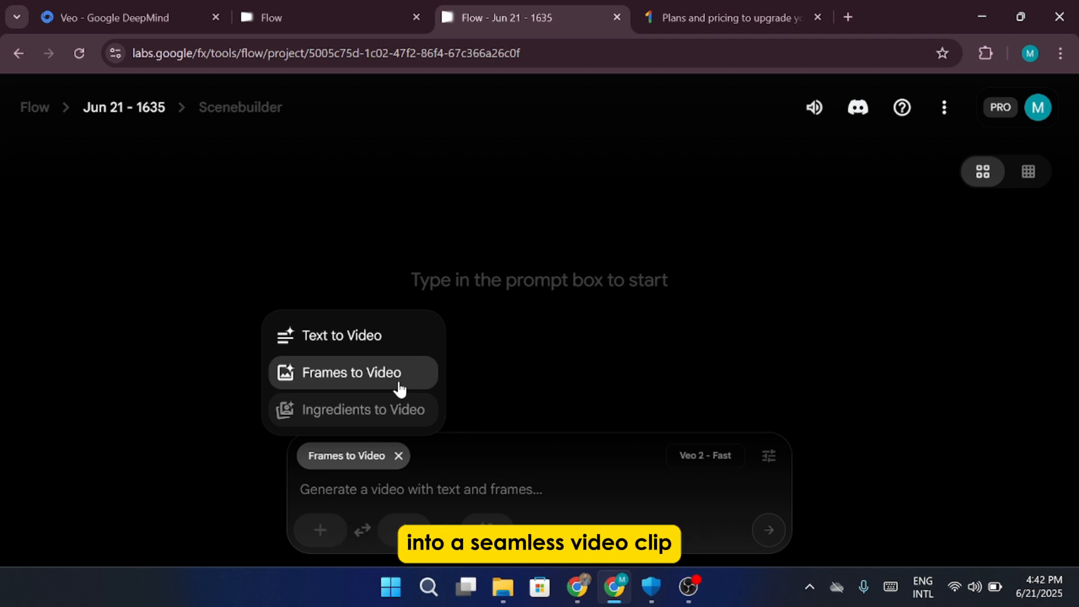
pyautogui.click(353, 372)
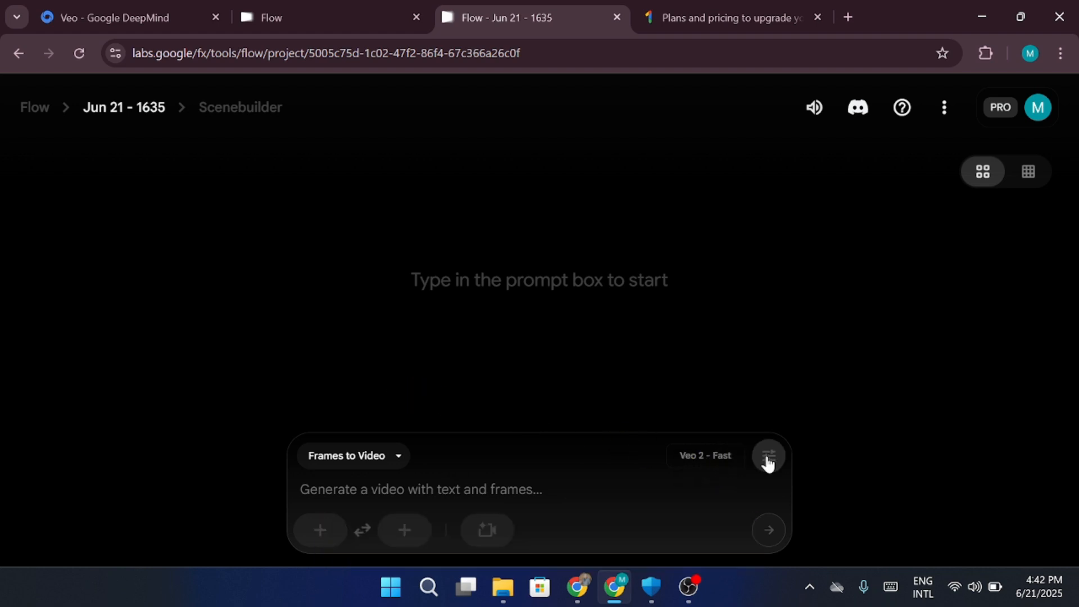
# - Show the generation settings: one output per prompt with the Veo 2 - Fast model
pyautogui.click(767, 455)
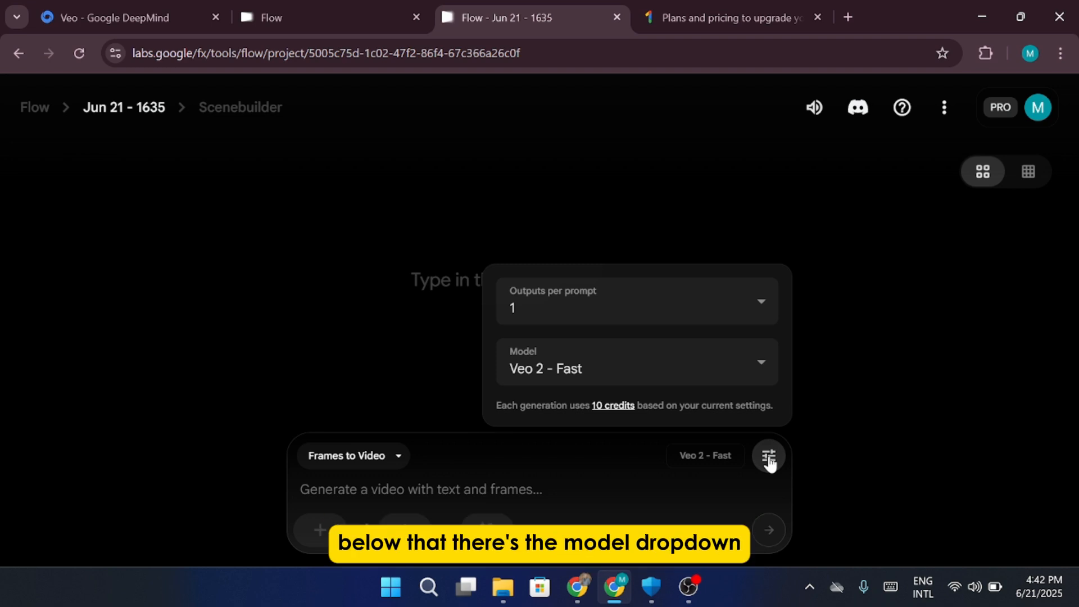
pyautogui.click(635, 360)
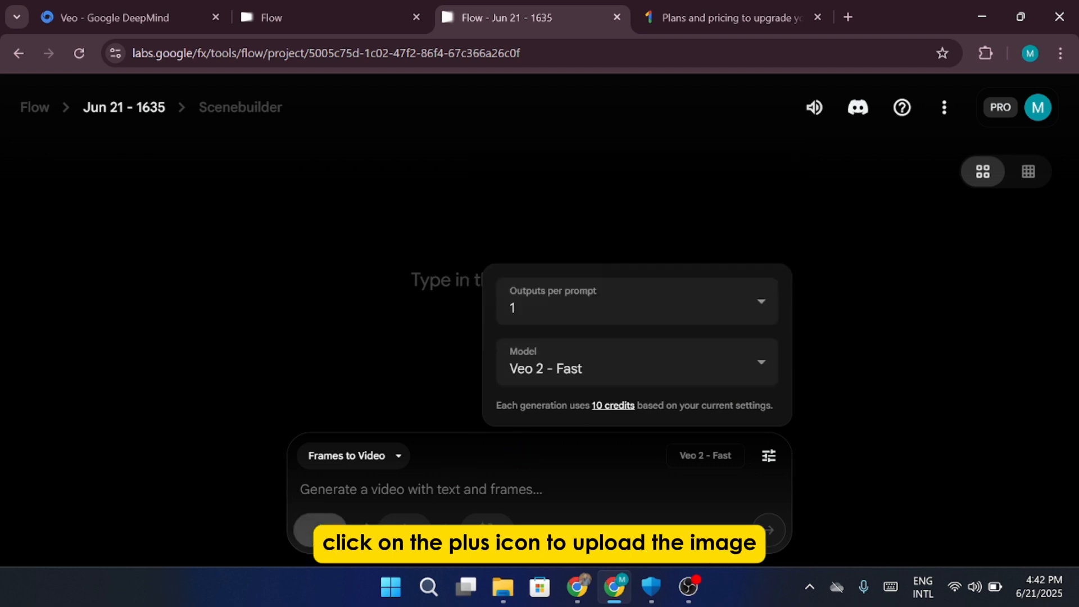
# - Upload the close-up face photo as the starting frame, crop it and save it as an ingredient
pyautogui.click(318, 530)
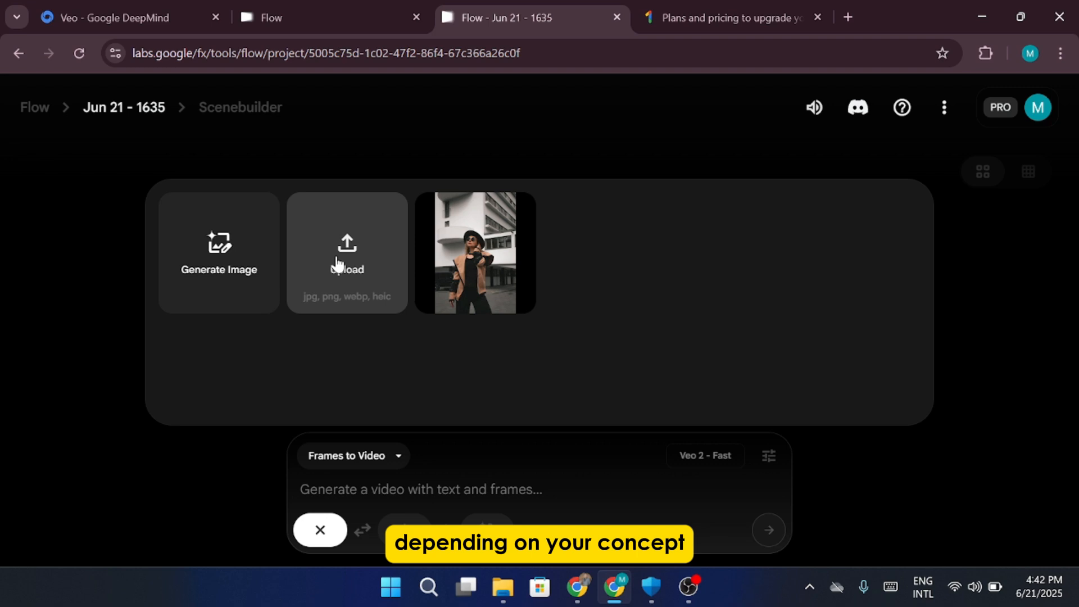
pyautogui.click(346, 253)
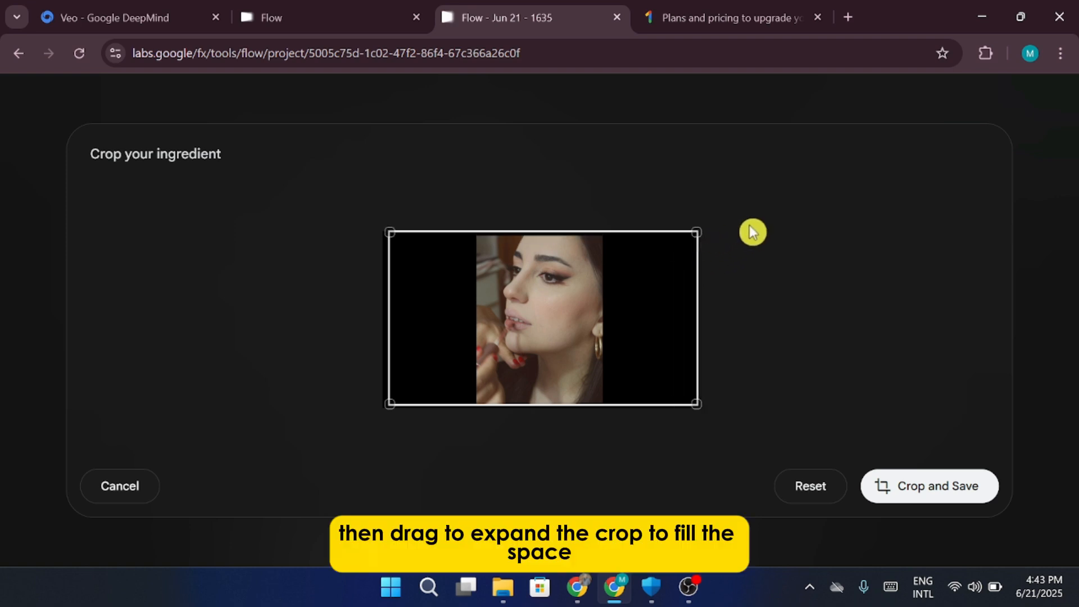
pyautogui.moveTo(777, 301)
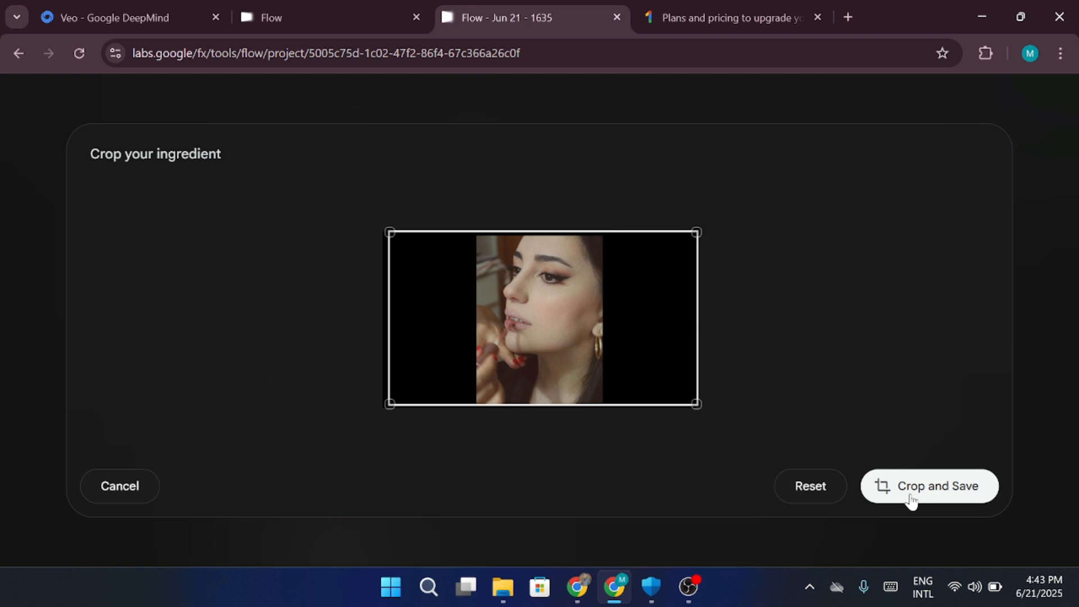
pyautogui.click(928, 486)
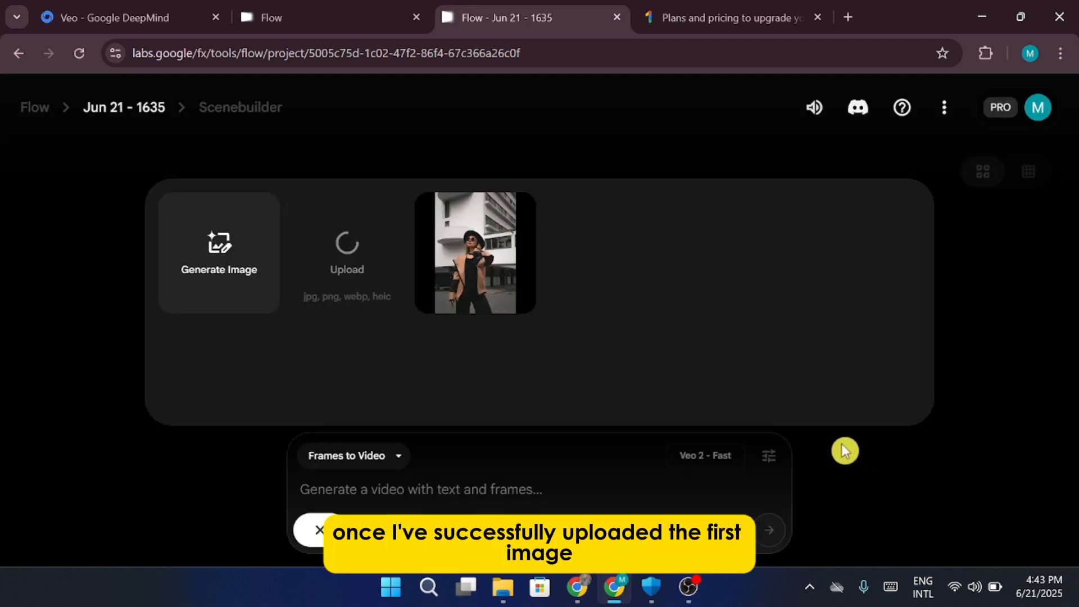
pyautogui.moveTo(802, 384)
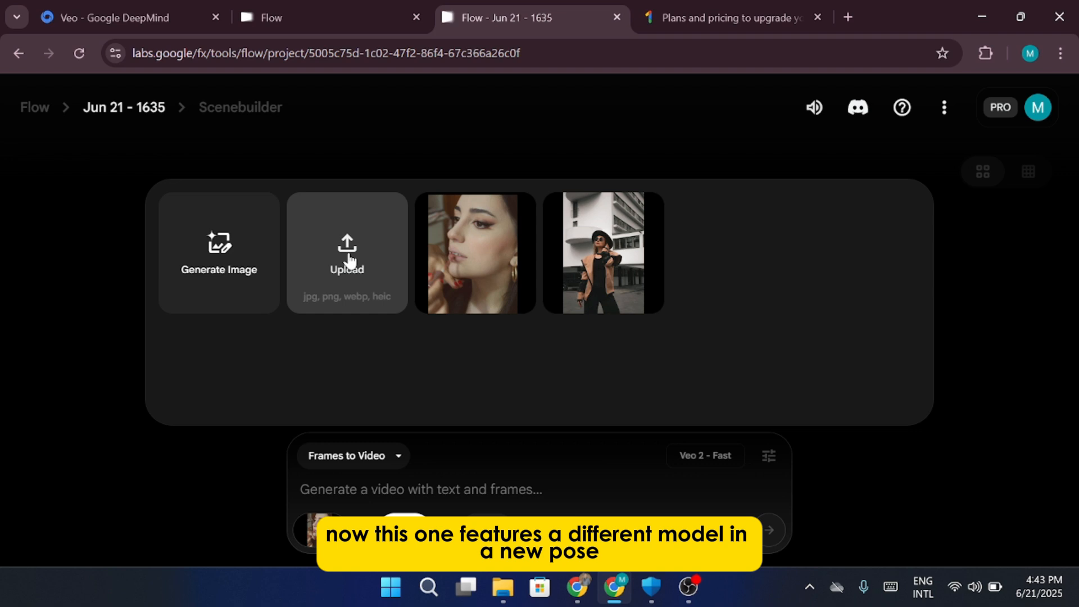
# - Upload the pexels-jeff-denlea street photo of the model in white, crop and save it as a second ingredient
pyautogui.click(347, 262)
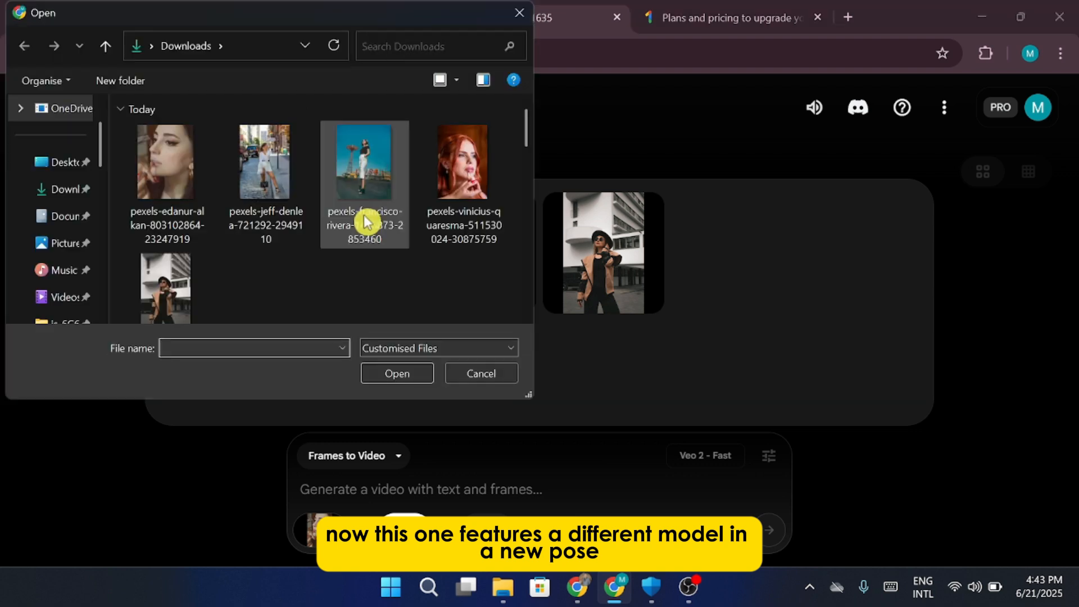
pyautogui.click(266, 162)
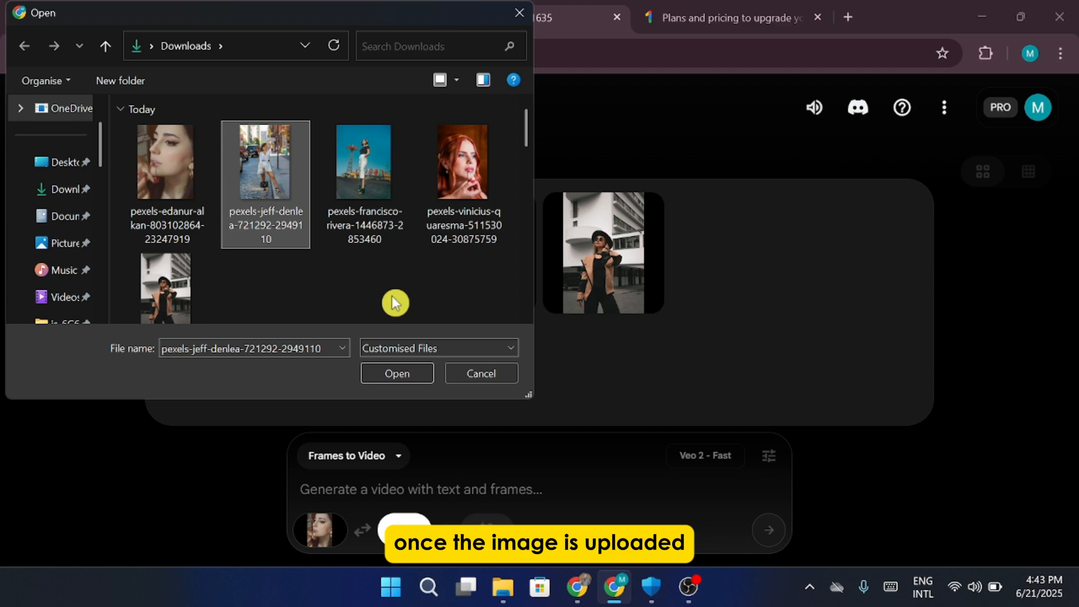
pyautogui.click(396, 373)
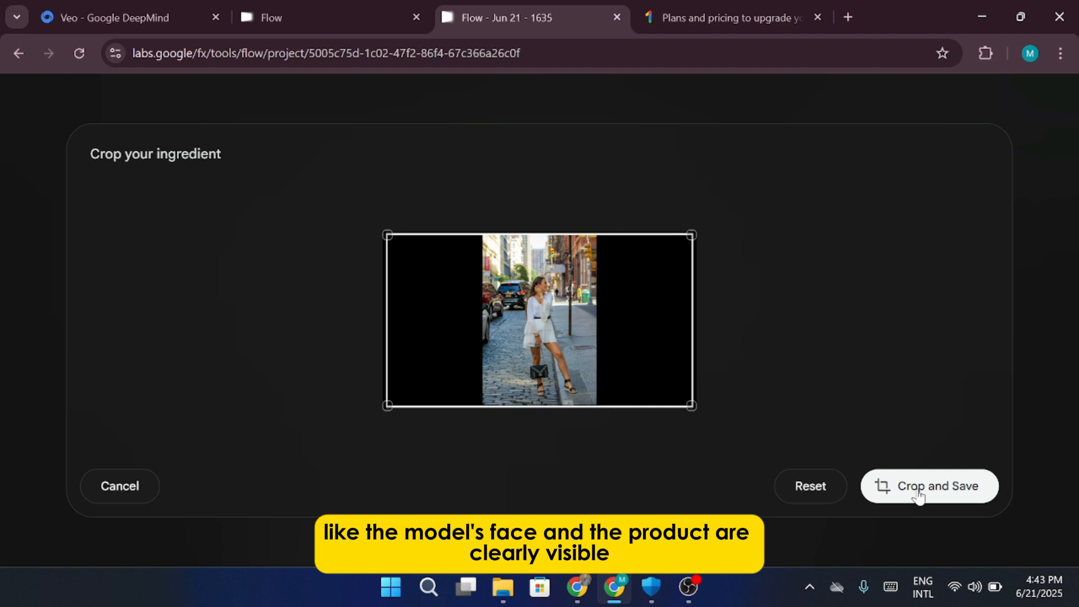
pyautogui.click(928, 486)
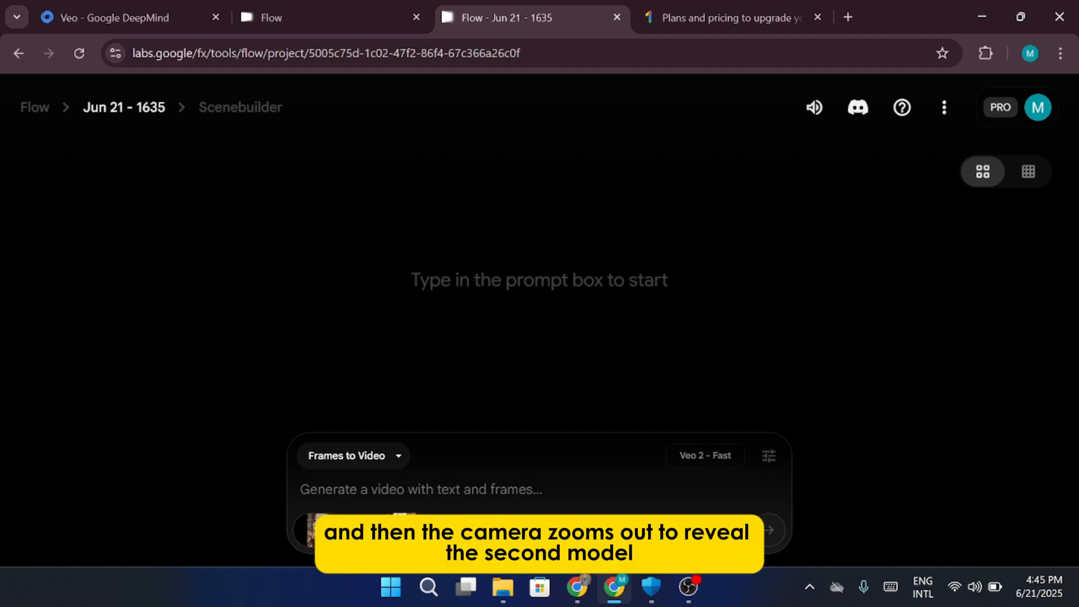
# - Write the prompt 'make the eye shadow and zoom out the other model both...' on a movie set, fixing a typo
pyautogui.write('make the model the e')
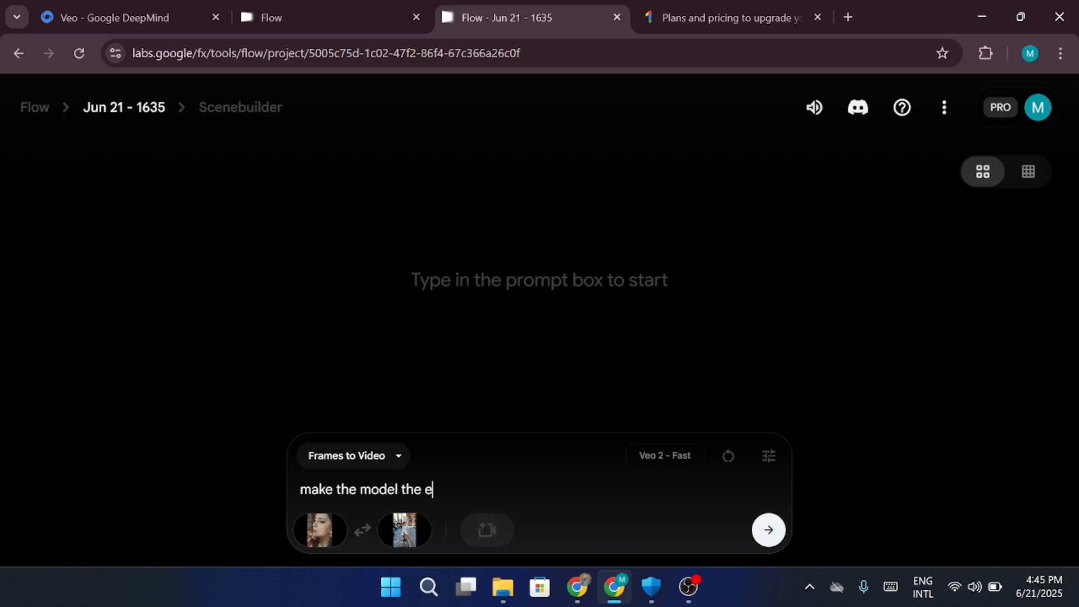
pyautogui.write('ye shadow')
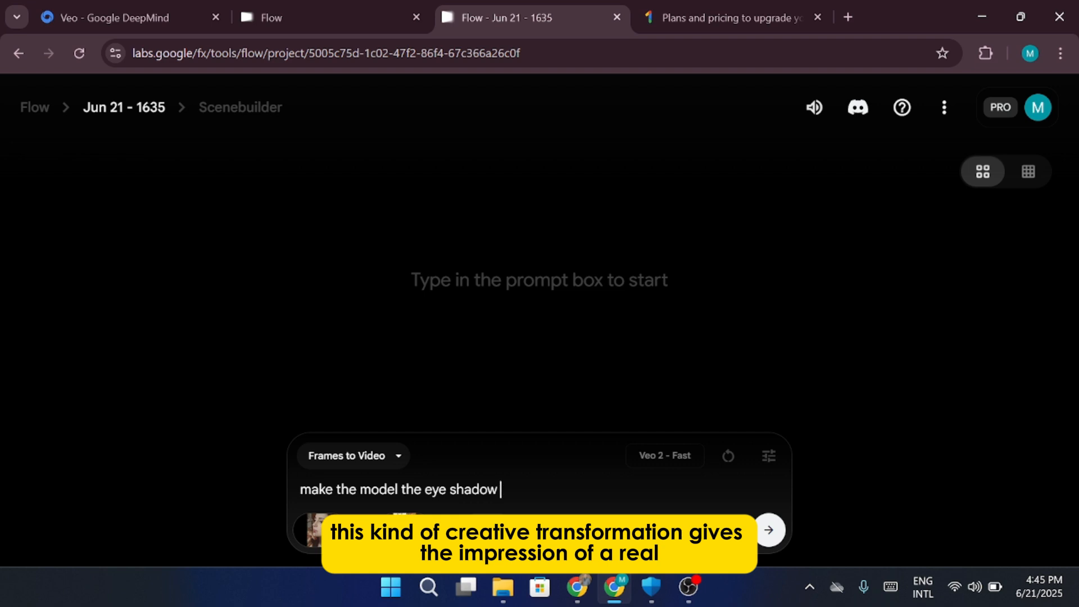
pyautogui.write('and zoom out')
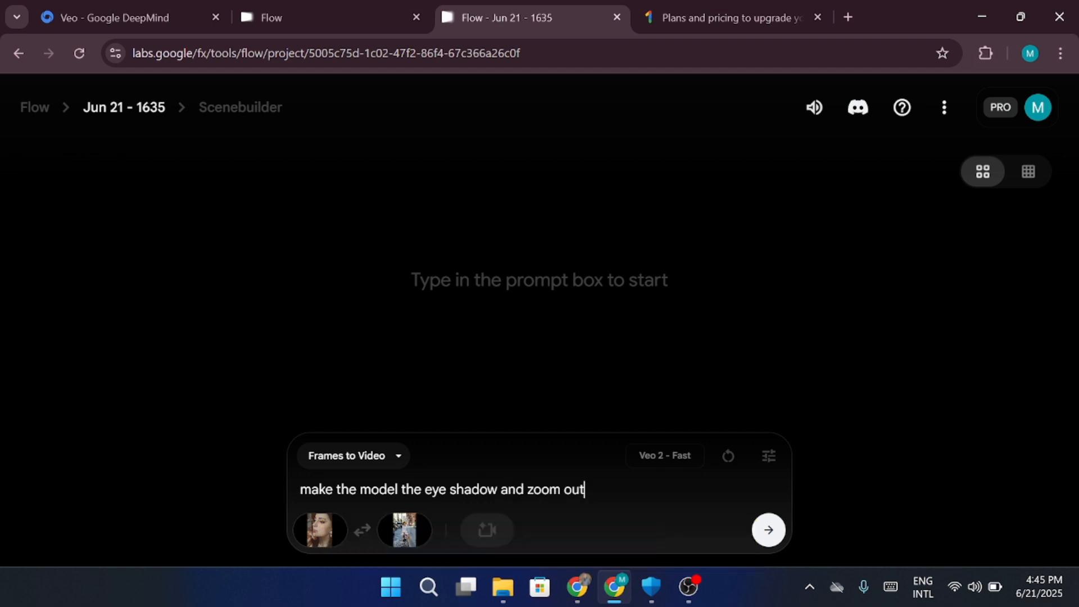
pyautogui.write('the other')
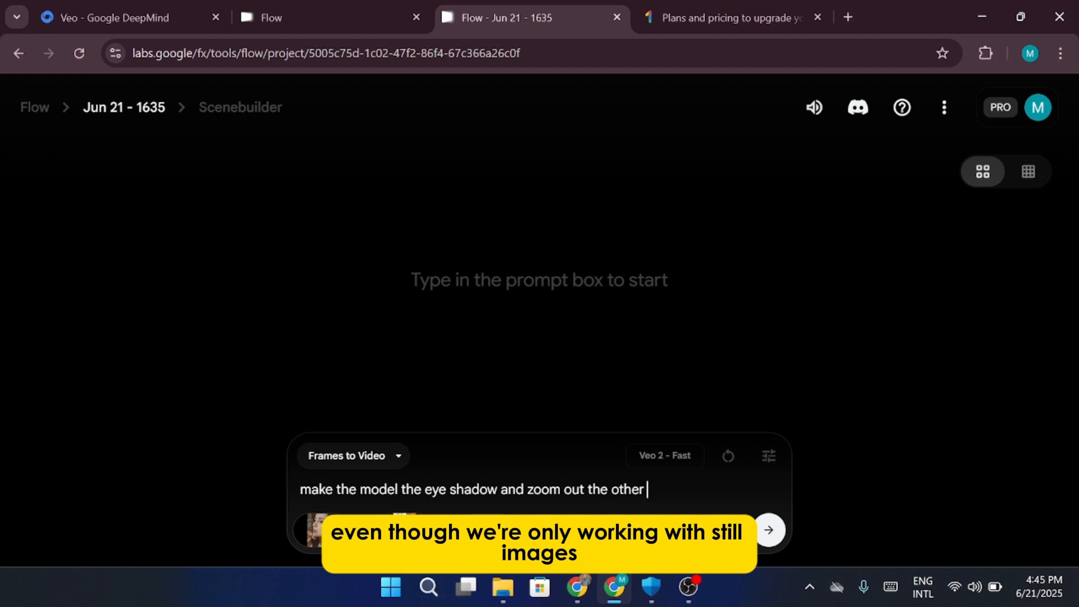
pyautogui.write('model both standin go')
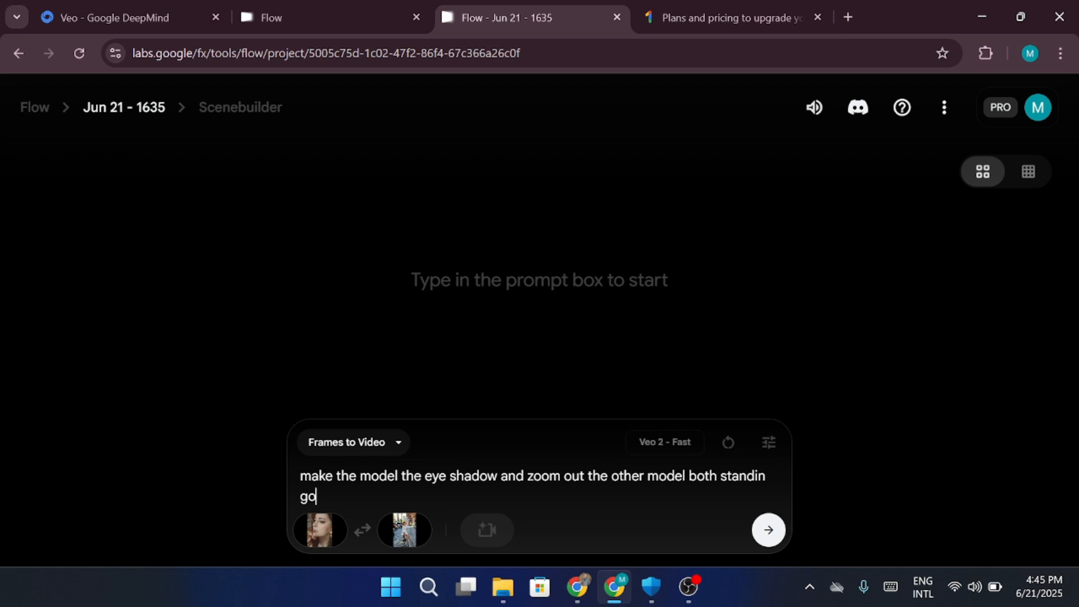
pyautogui.press('Backspace')
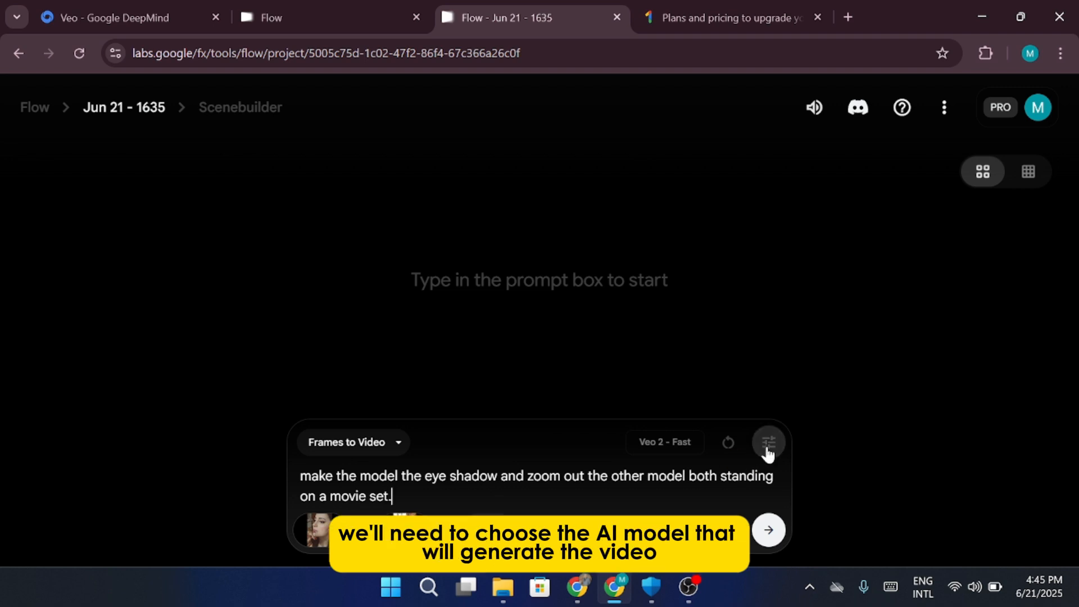
# - Check the model in the generation settings and submit the movie-set prompt to generate the video
pyautogui.click(768, 442)
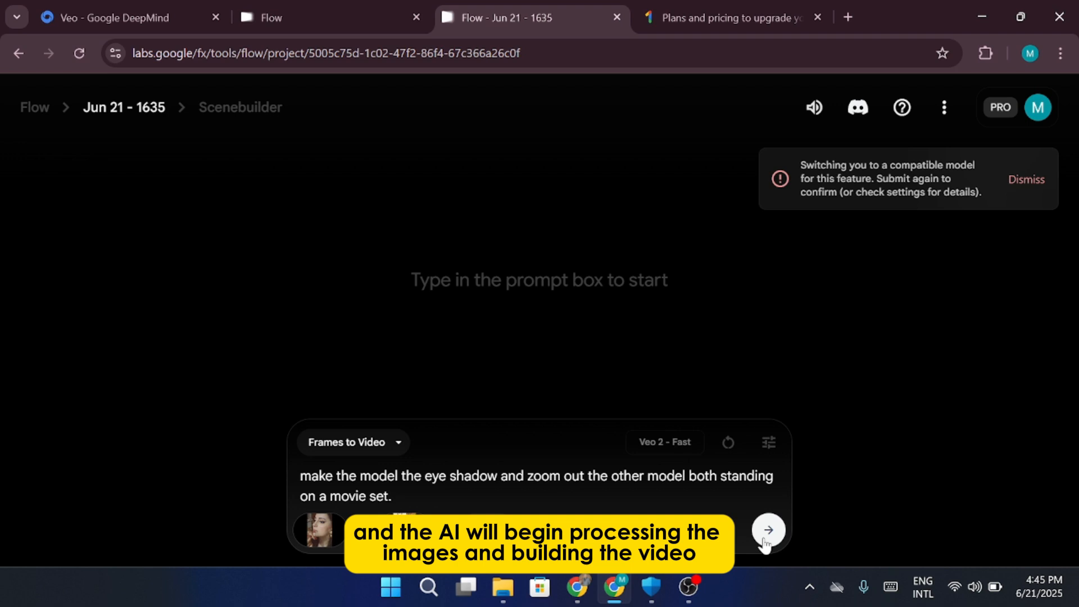
pyautogui.click(768, 531)
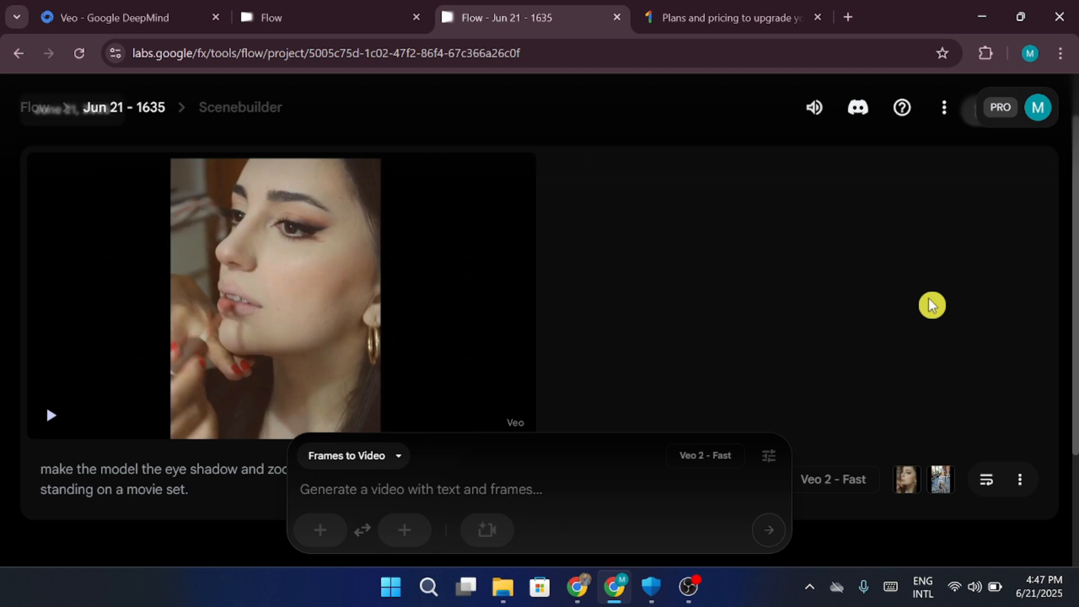
pyautogui.moveTo(344, 315)
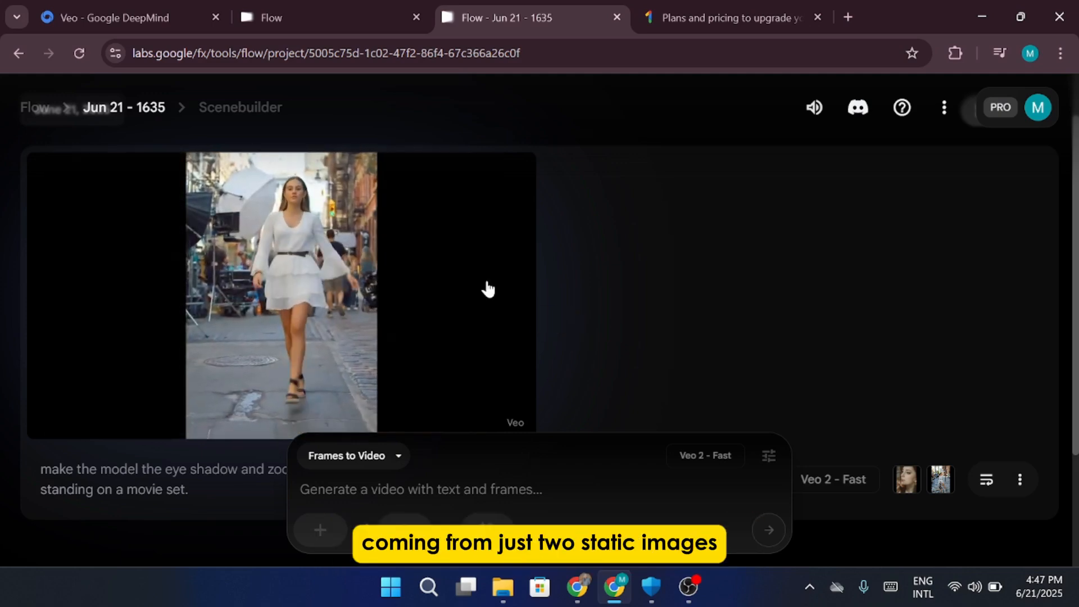
# - Play the generated clip of the model walking on the set, then go back to the Flow projects page
pyautogui.click(486, 289)
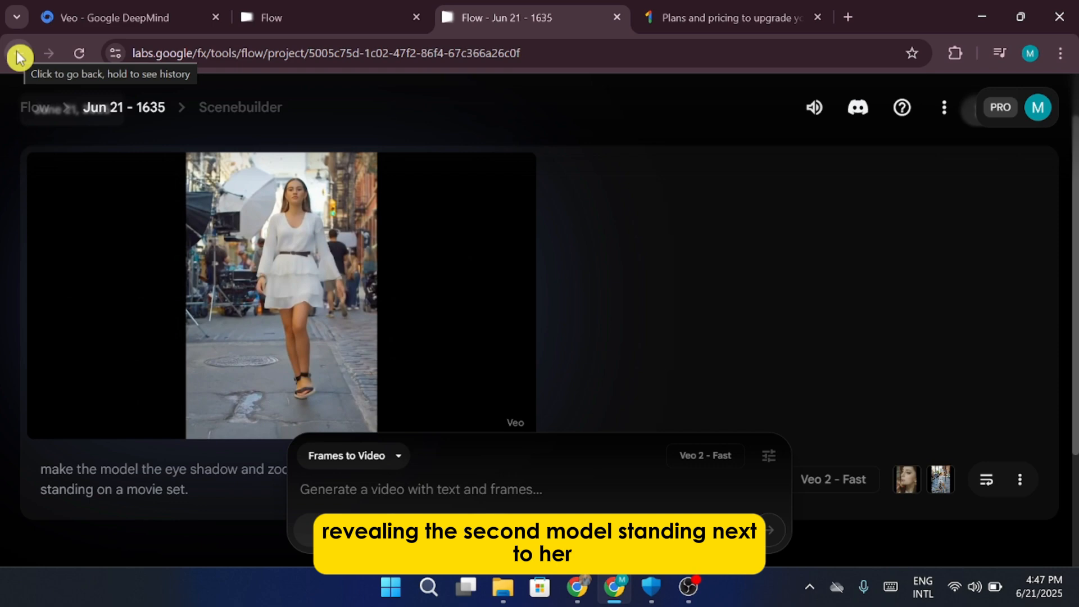
pyautogui.click(19, 53)
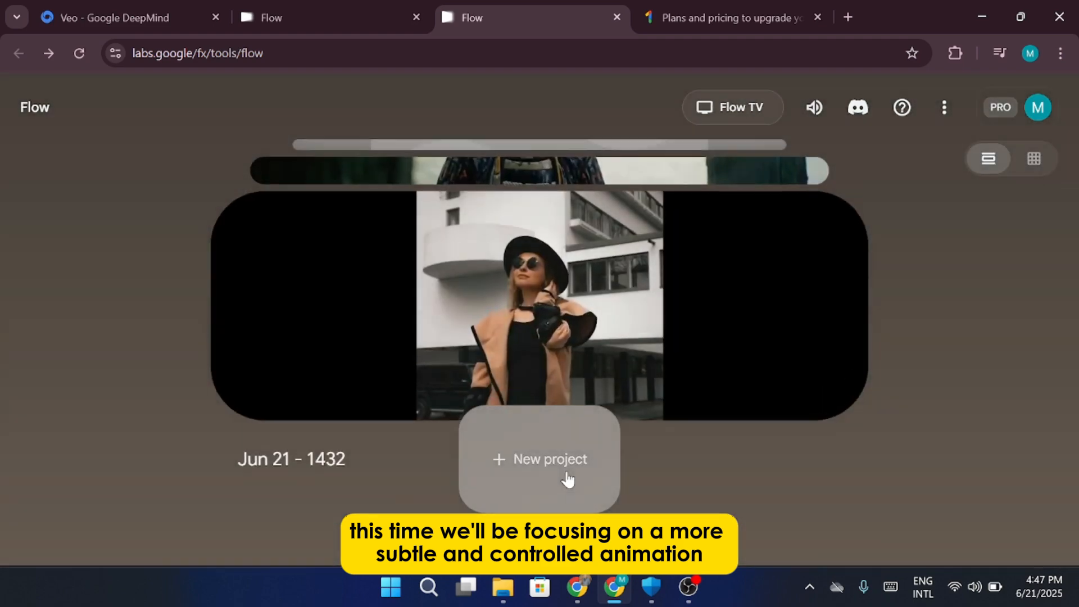
# - Start a new project and set its mode to Frames to Video
pyautogui.click(538, 459)
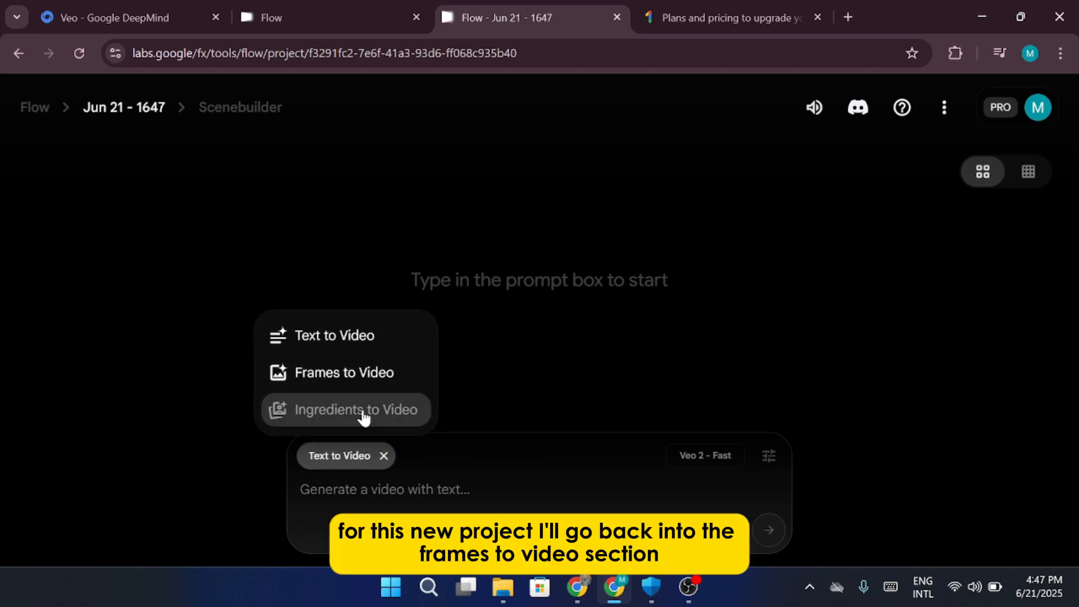
pyautogui.click(346, 372)
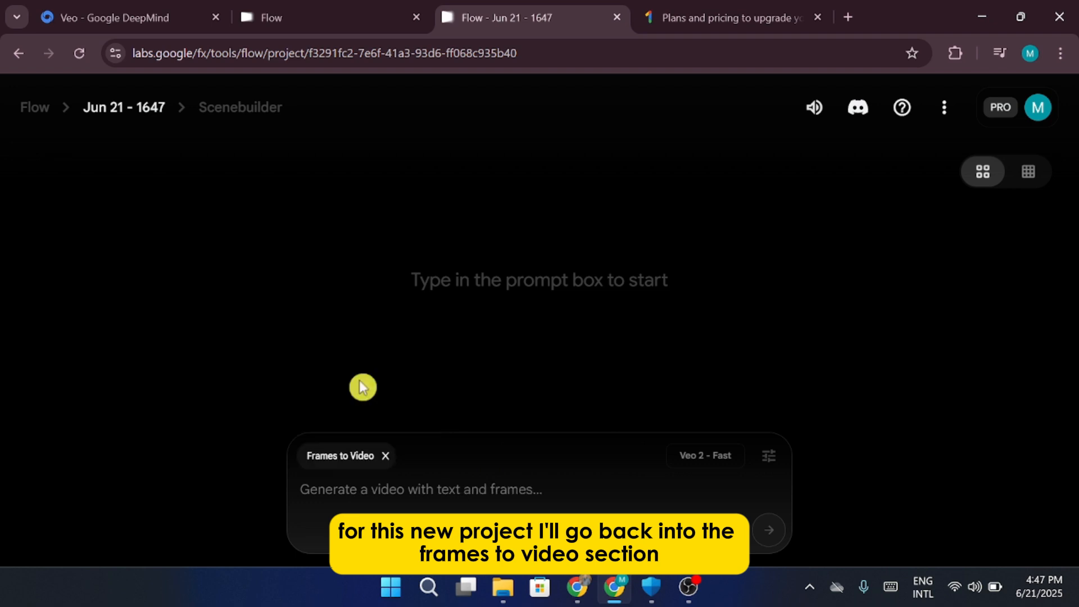
pyautogui.click(346, 455)
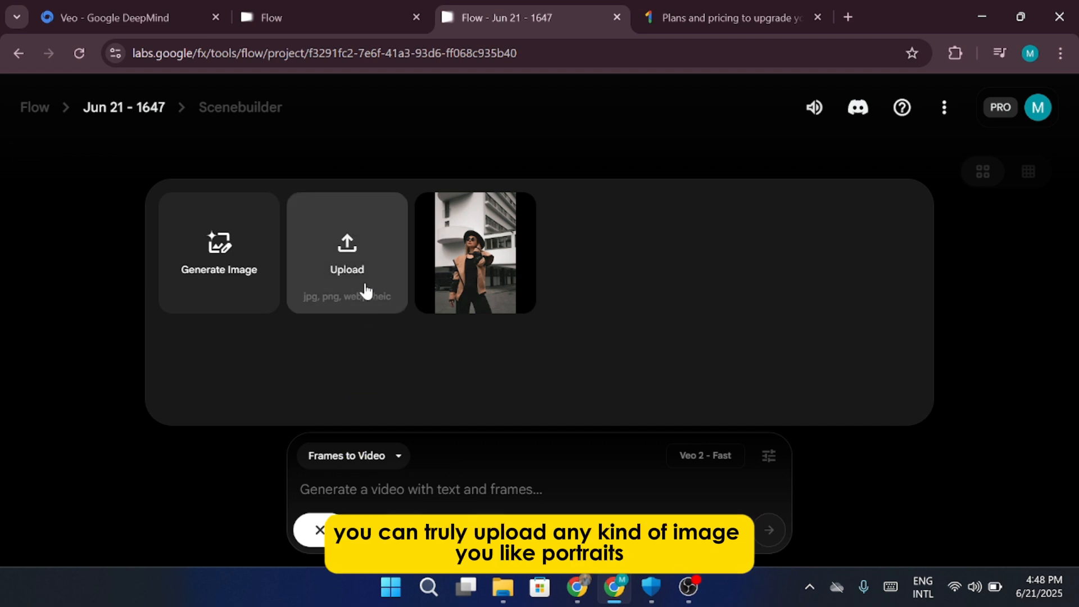
# - Upload the pexels-francisco-rivera boardwalk model photo from Downloads as the starting frame
pyautogui.click(347, 268)
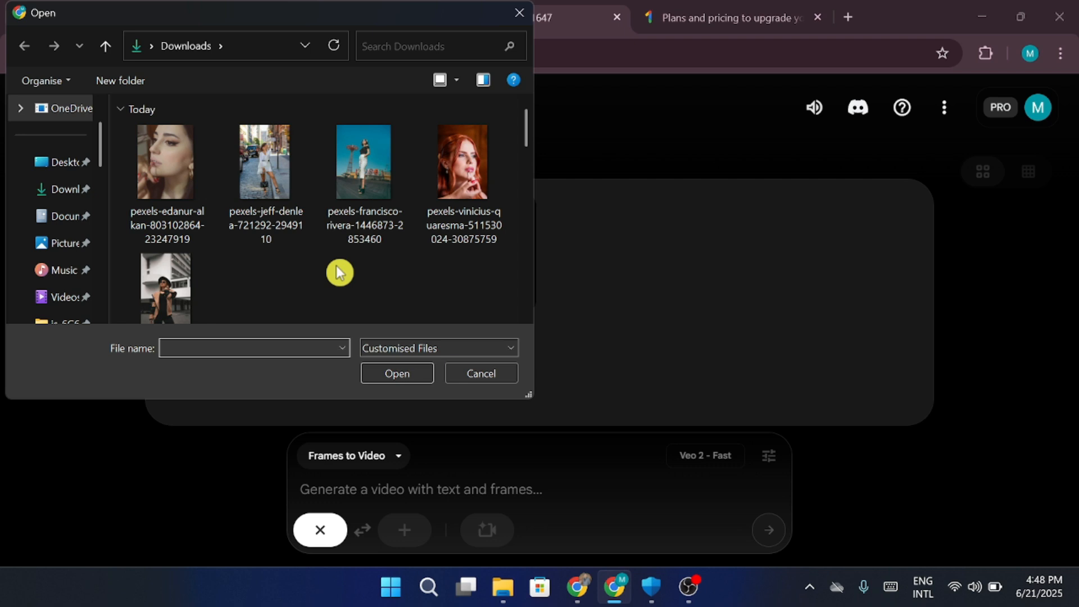
pyautogui.click(364, 162)
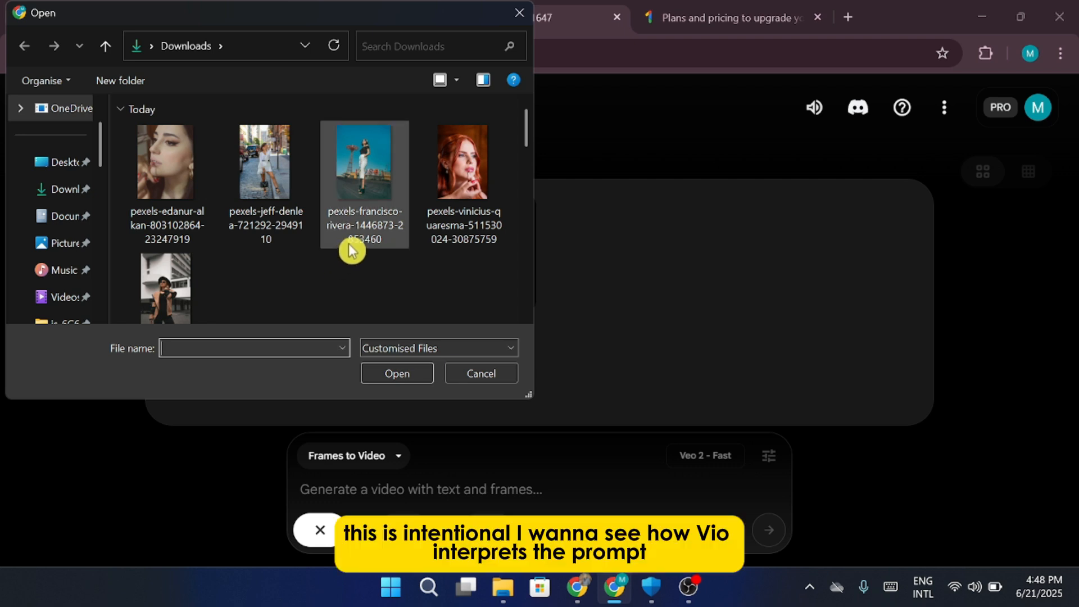
pyautogui.click(397, 373)
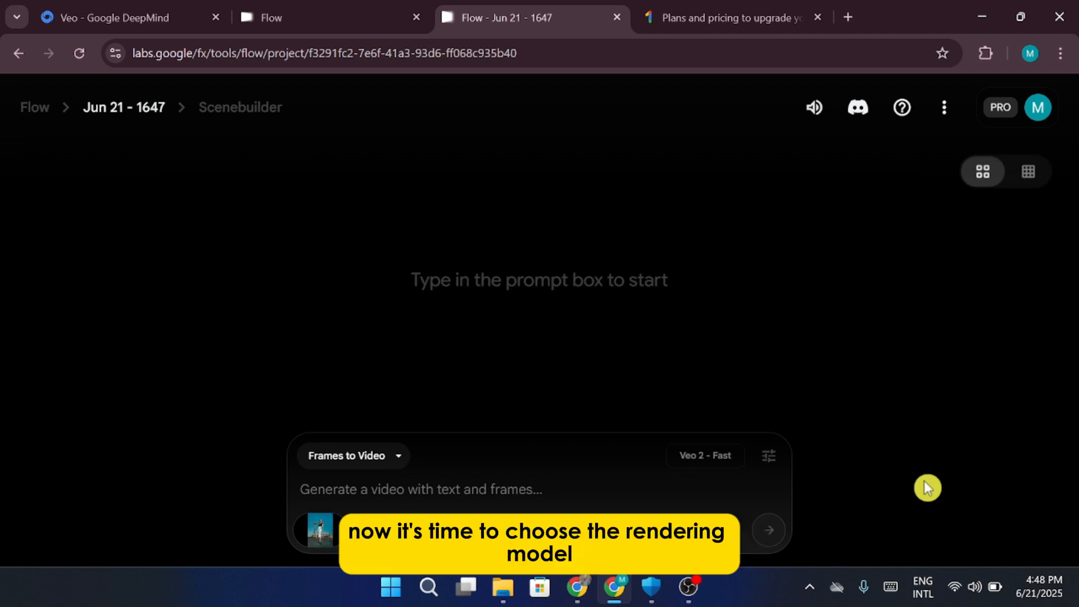
pyautogui.moveTo(877, 496)
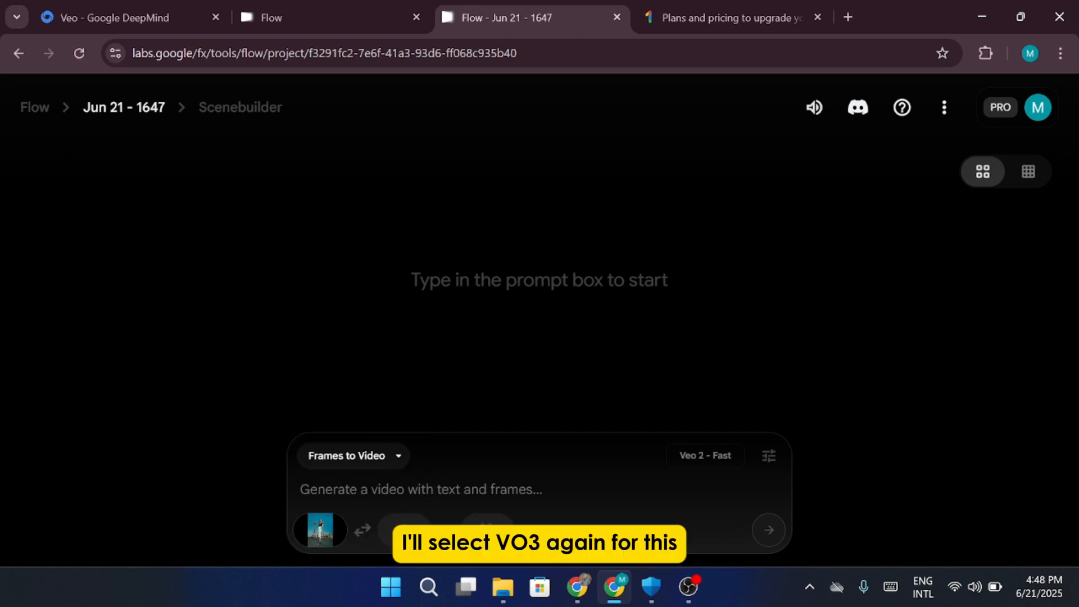
# - With Veo 3 - Fast, generate a video of the model moving as the camera pans out
pyautogui.click(768, 455)
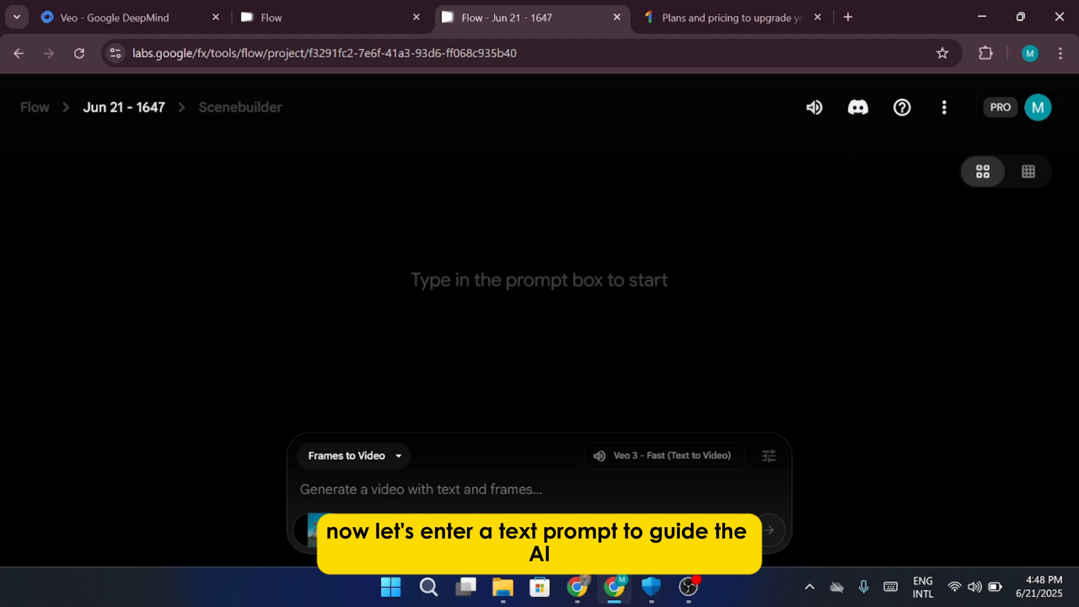
pyautogui.write('the model to move and')
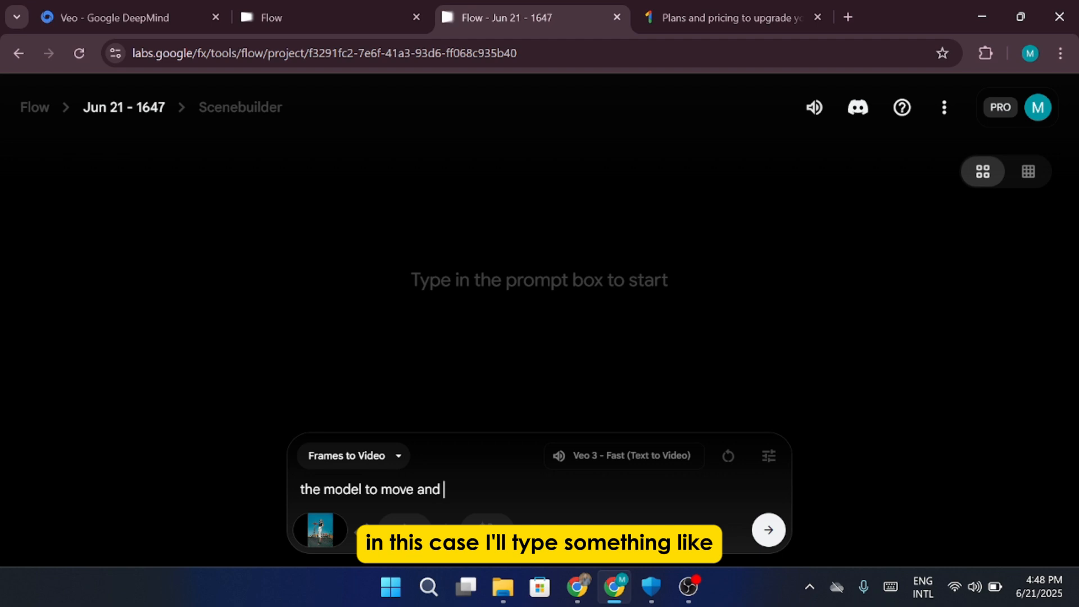
pyautogui.write('the camera pans out to show')
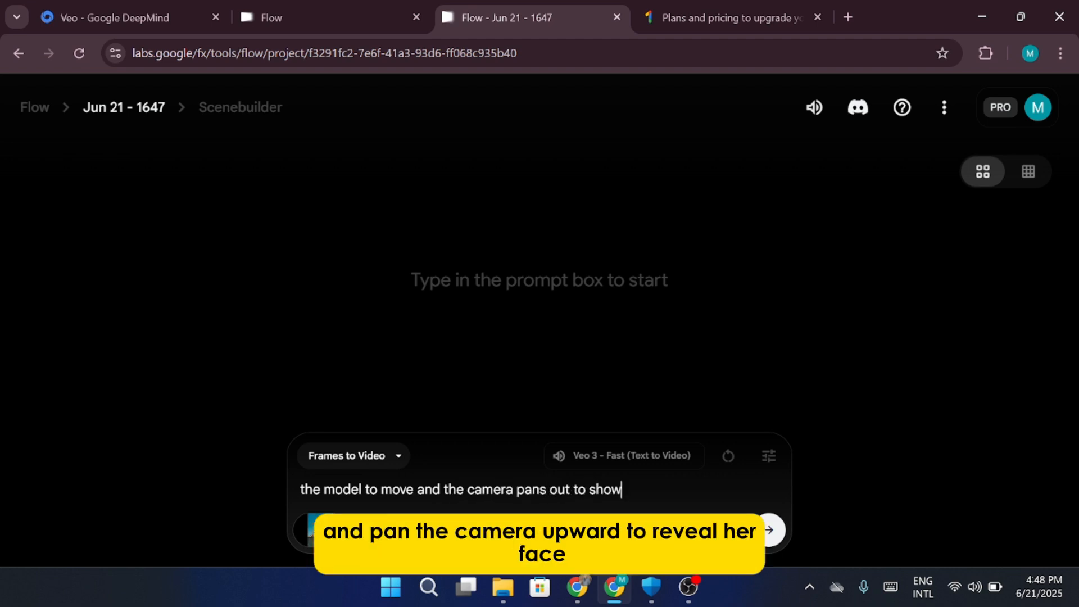
pyautogui.write('the model')
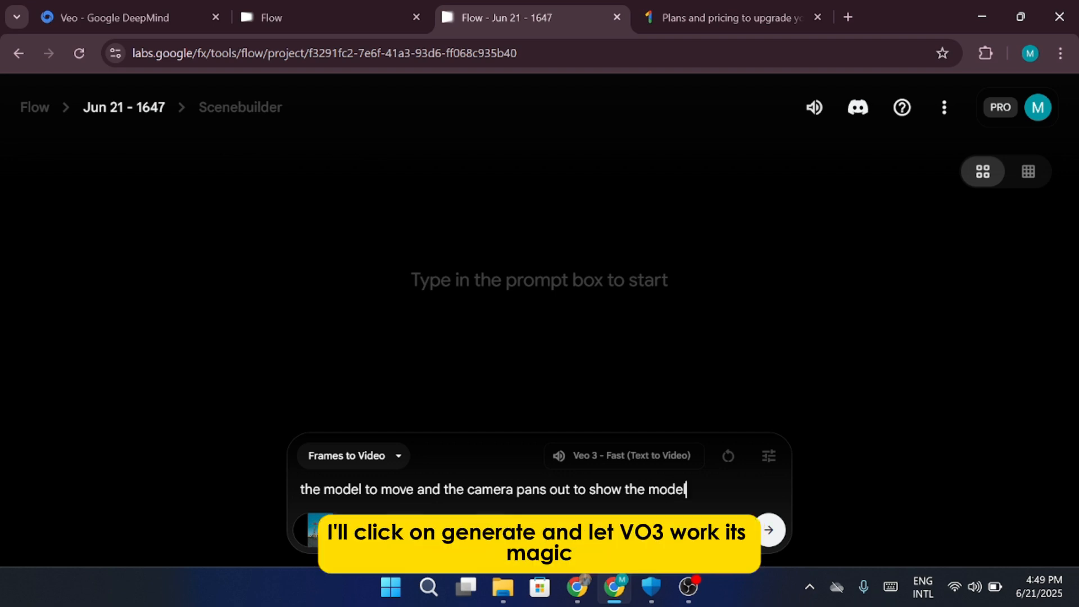
pyautogui.click(767, 529)
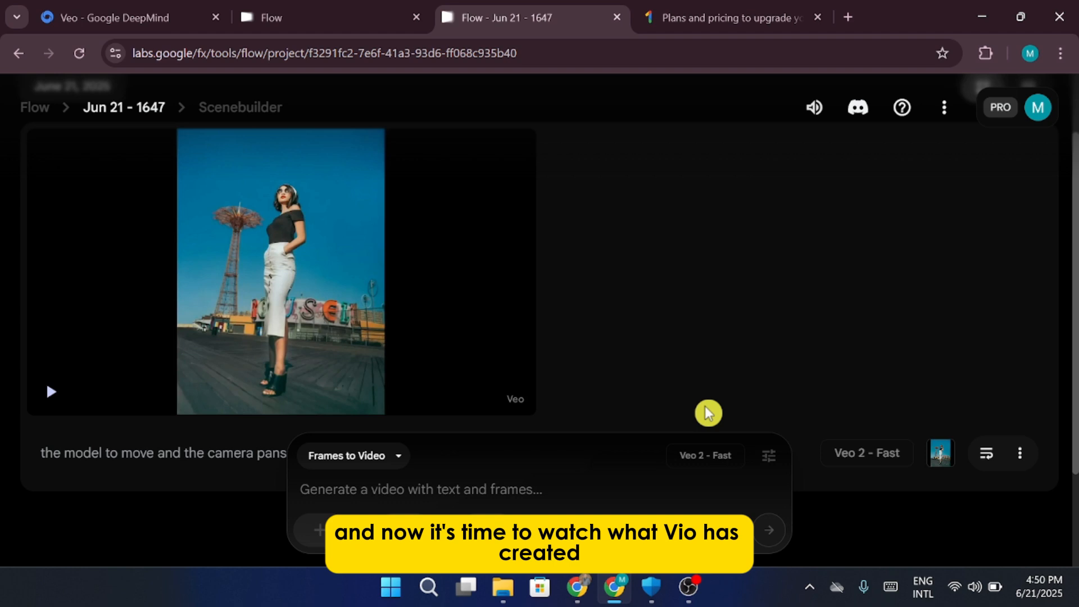
# - Play the generated boardwalk clip and add it to the Scenebuilder timeline
pyautogui.click(51, 391)
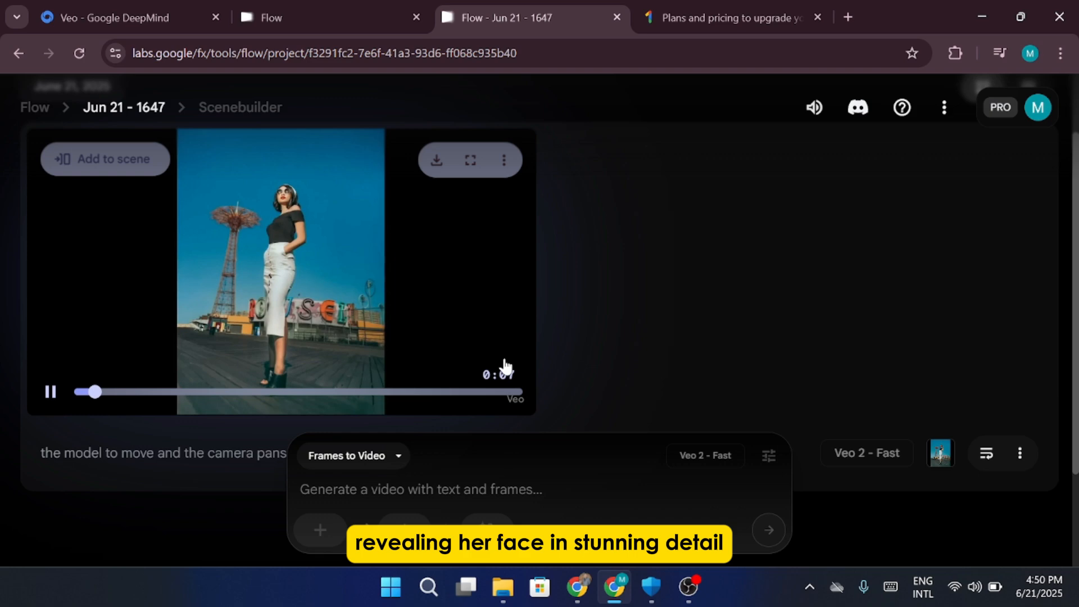
pyautogui.click(469, 159)
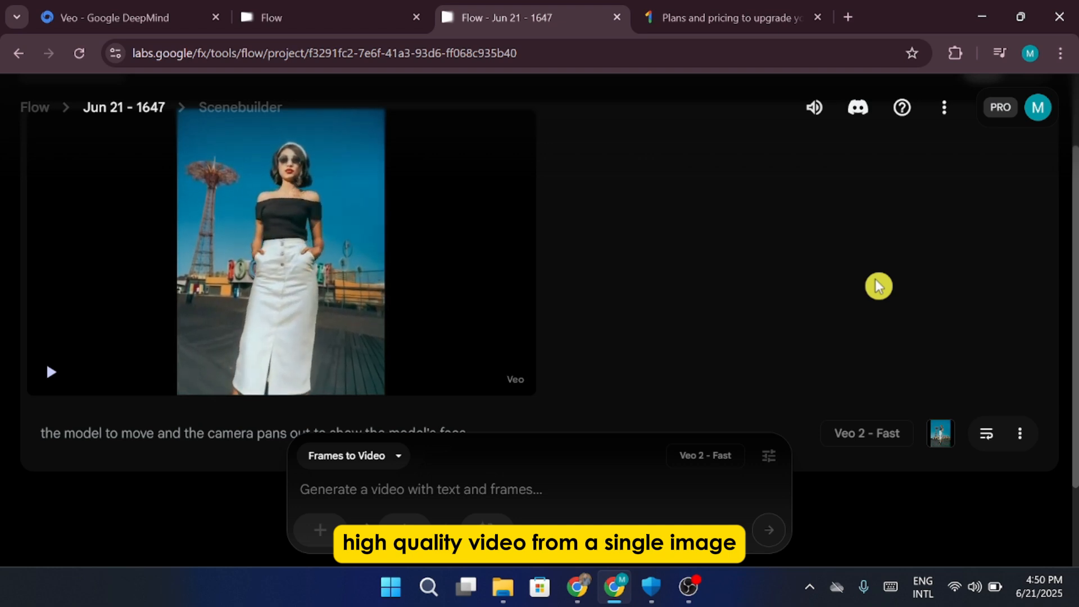
pyautogui.click(50, 372)
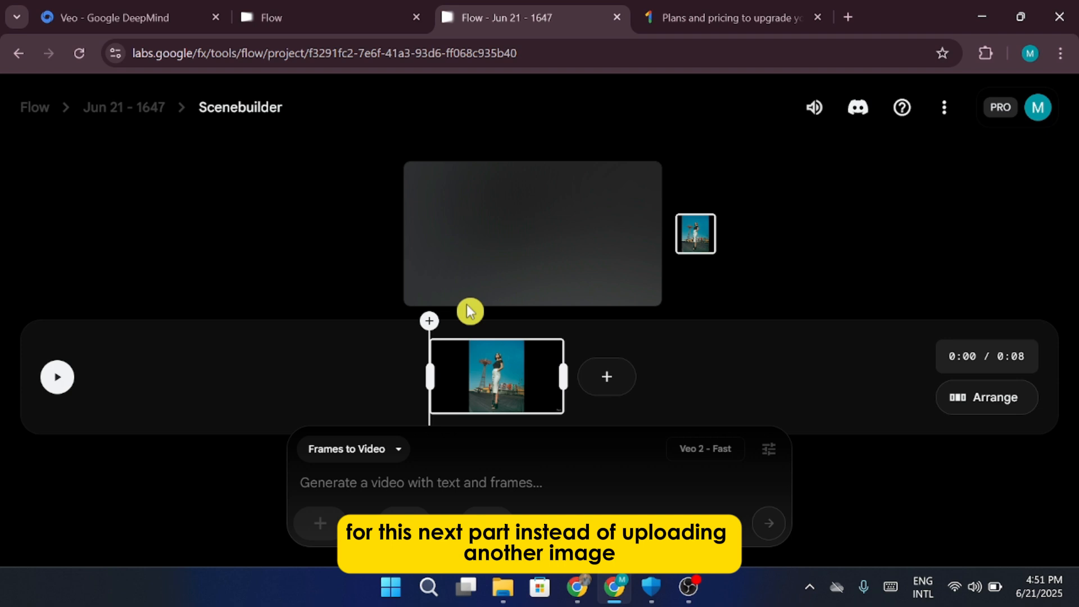
# - In Text to Video mode, generate a clip of the model walking toward the camera right in front of her
pyautogui.click(351, 449)
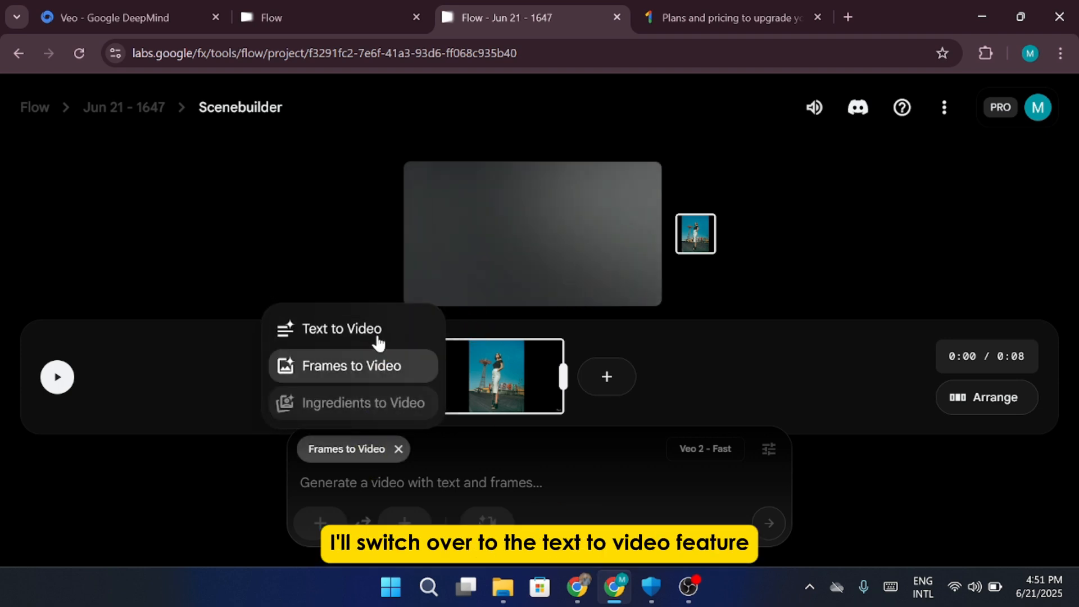
pyautogui.click(342, 328)
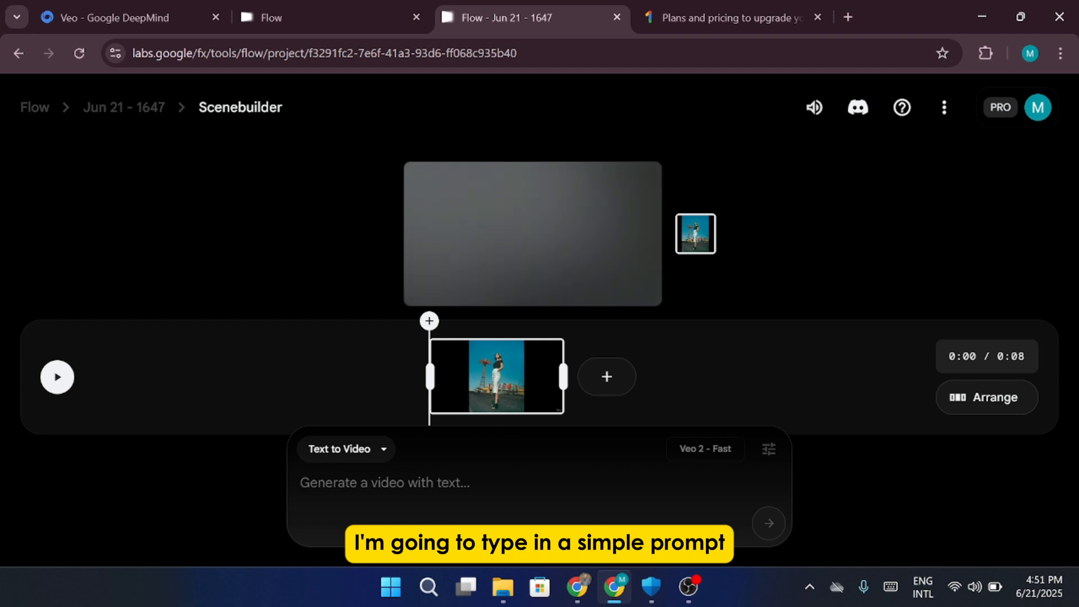
pyautogui.write('the')
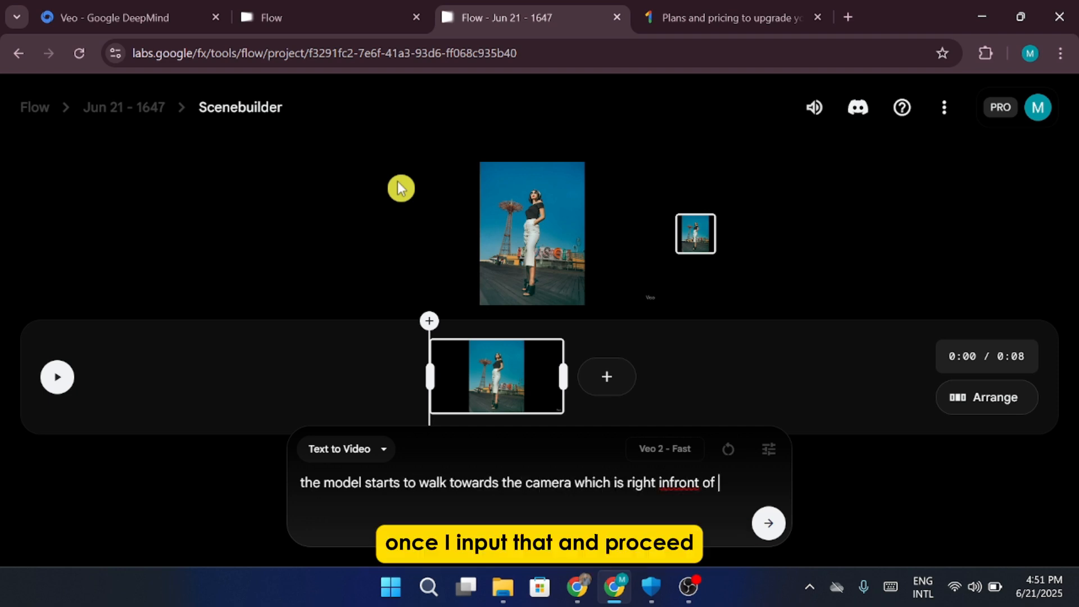
pyautogui.write('her.')
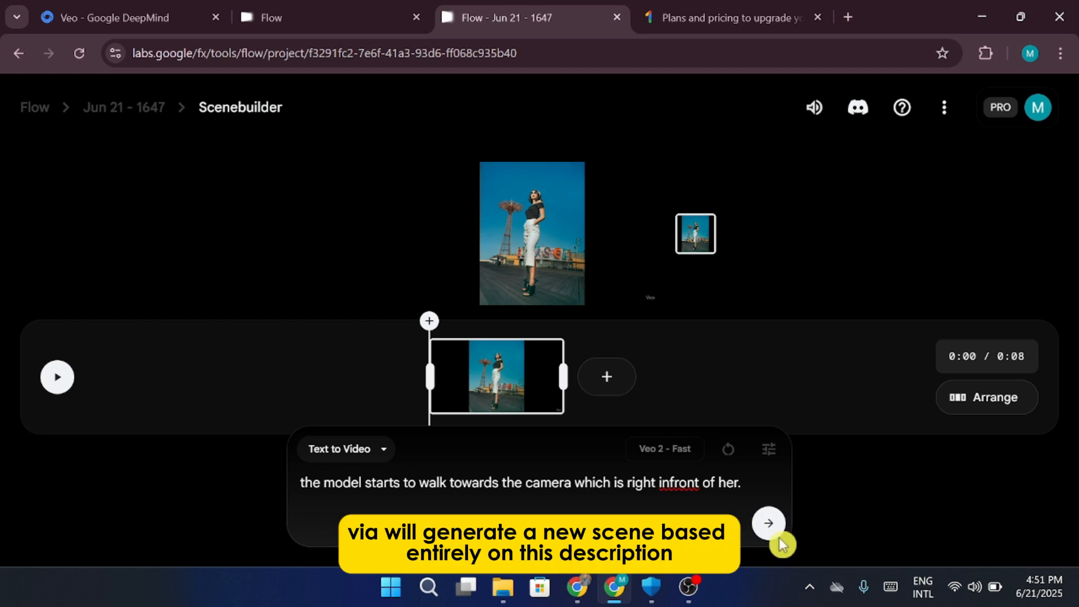
pyautogui.click(768, 523)
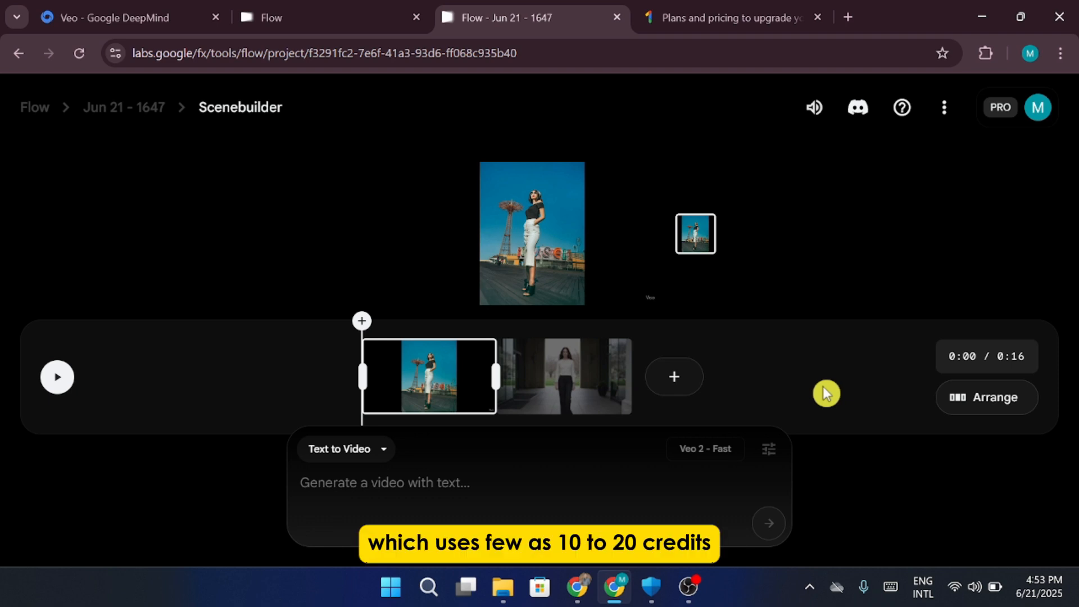
# - Play the 16-second two-clip scene from its first second
pyautogui.click(56, 377)
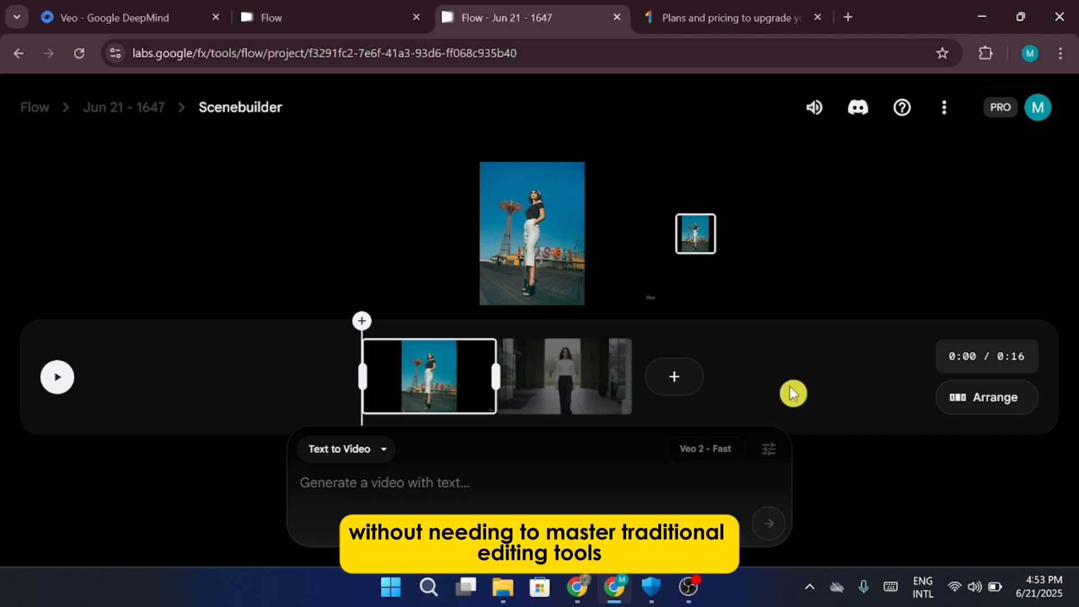
pyautogui.click(57, 376)
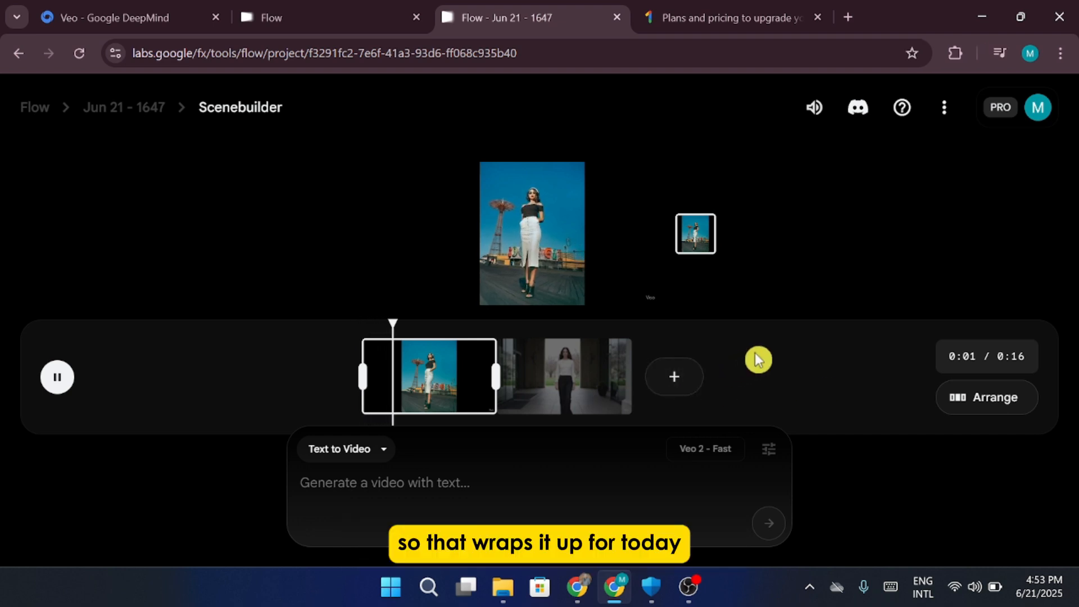